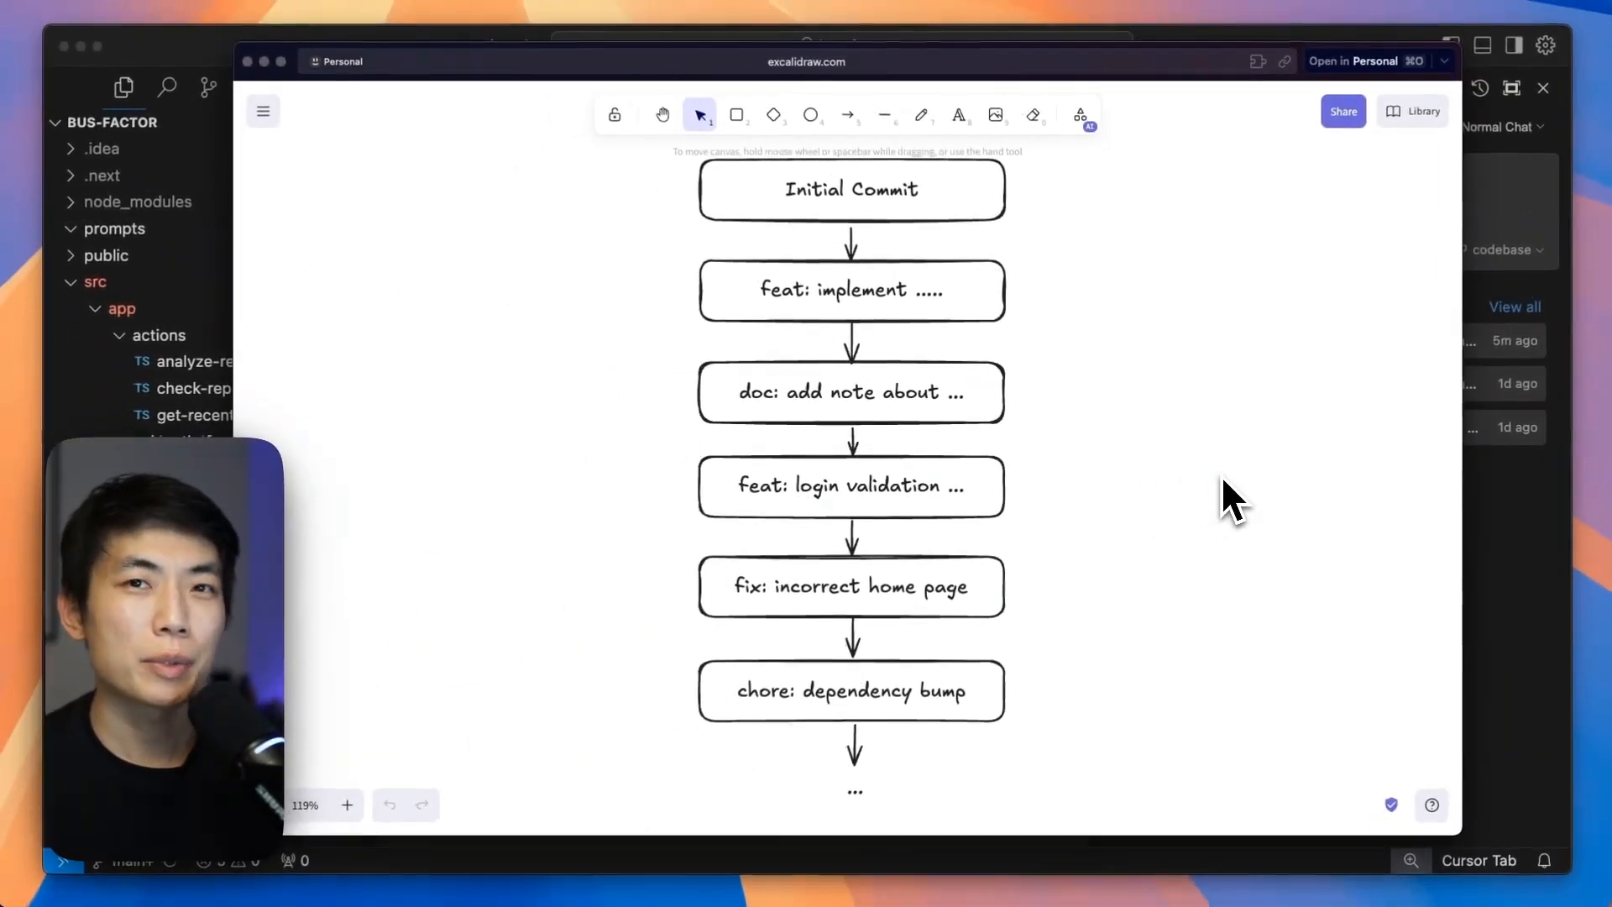
mouse_move(869, 221)
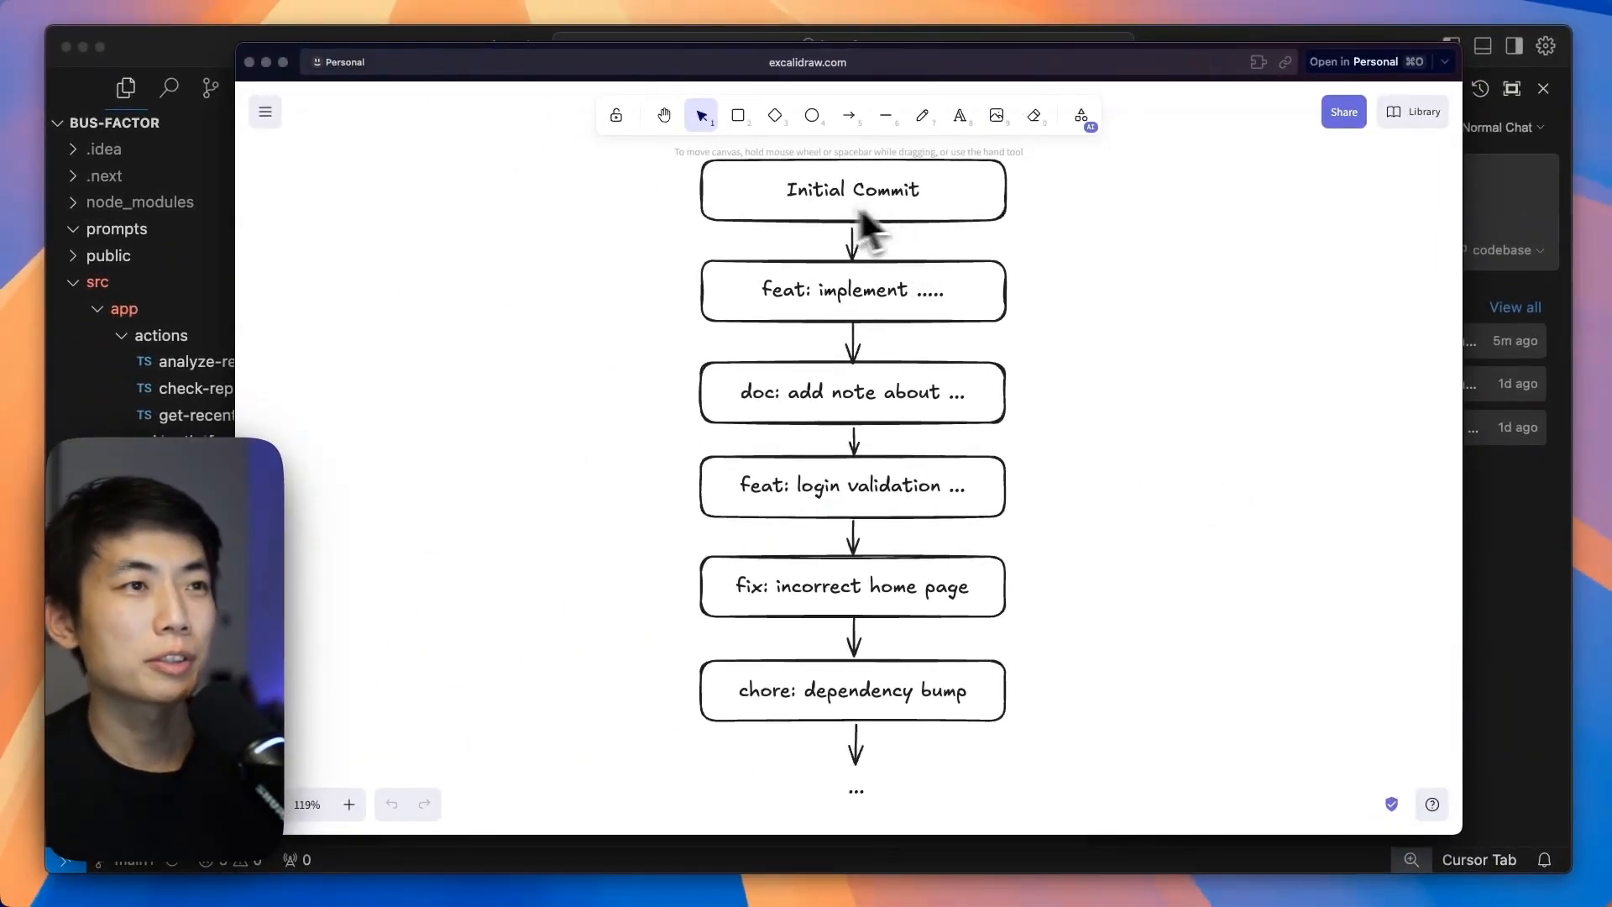
mouse_move(886, 309)
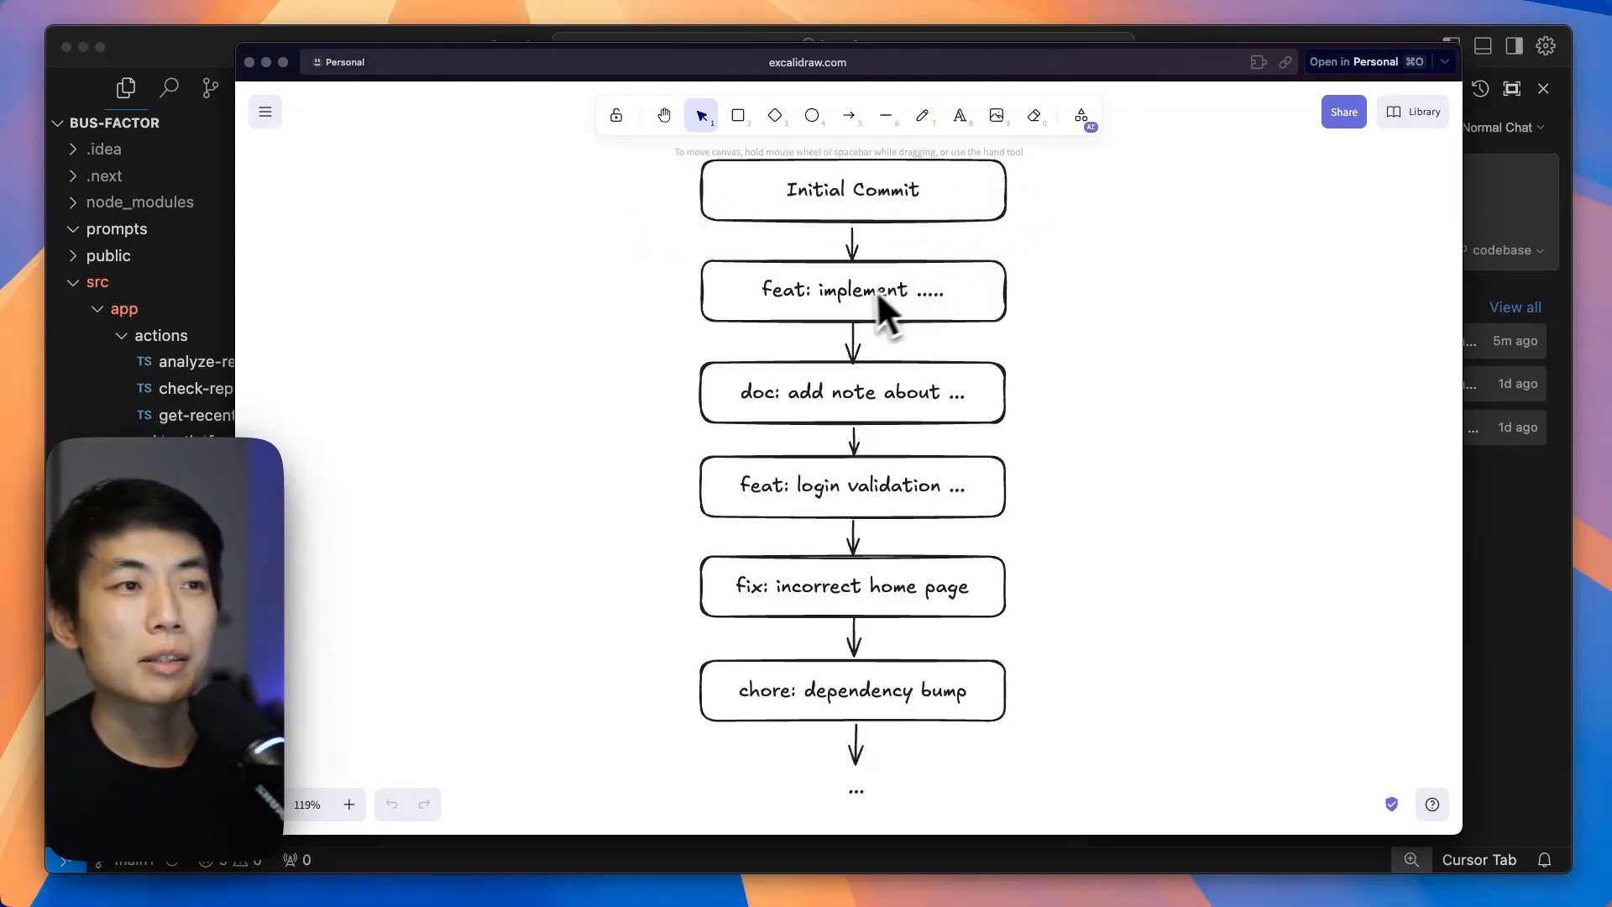
mouse_move(856, 407)
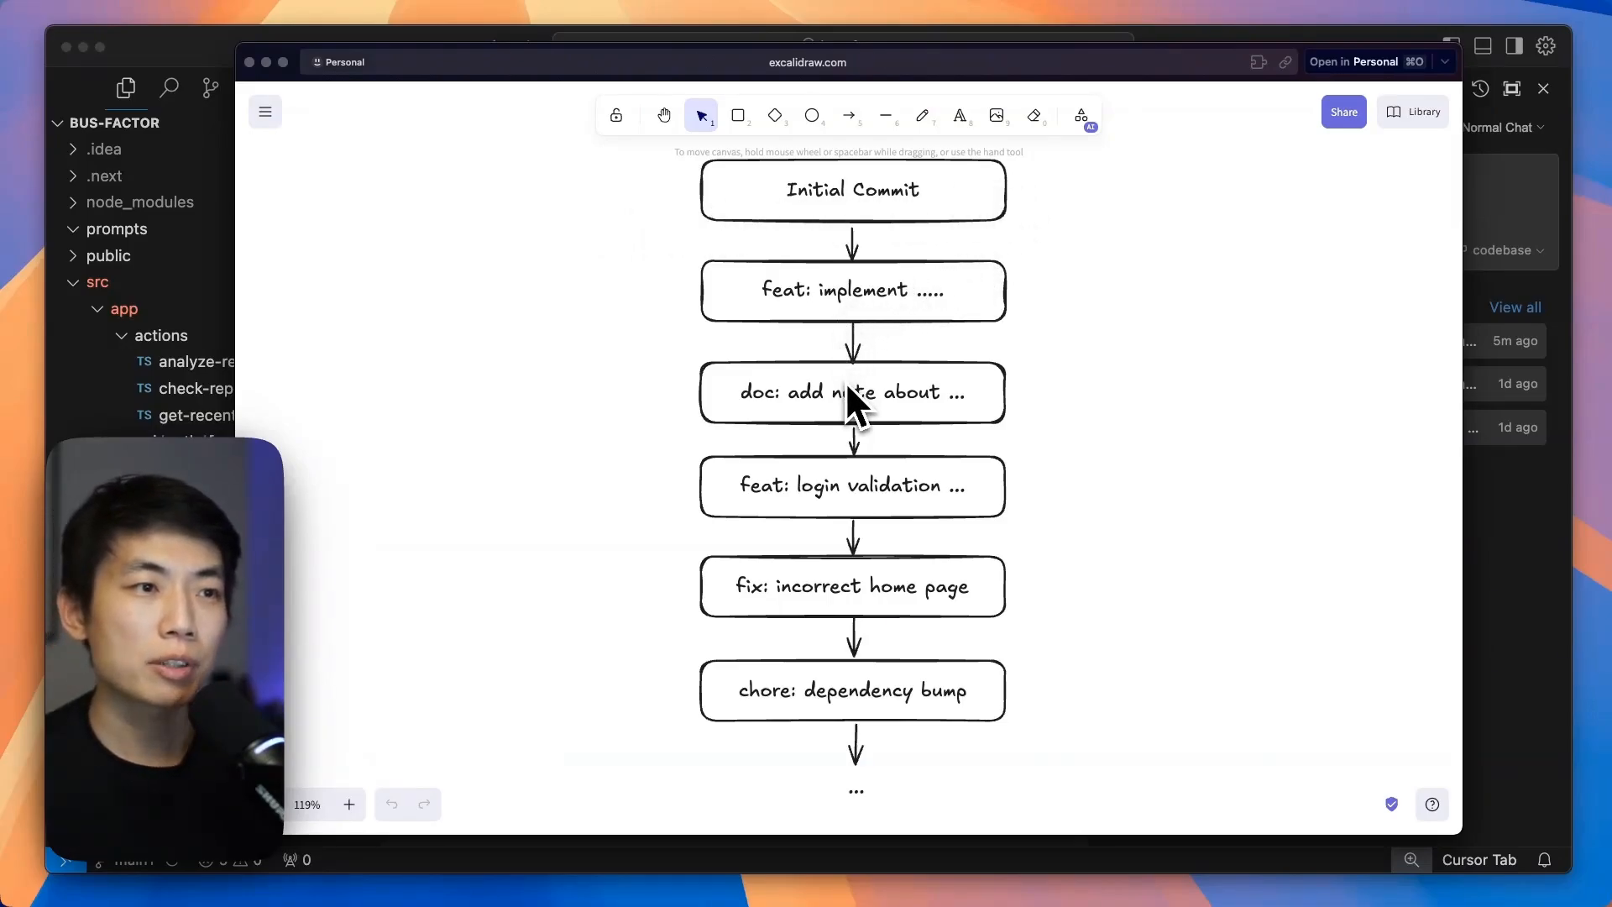
mouse_move(815, 519)
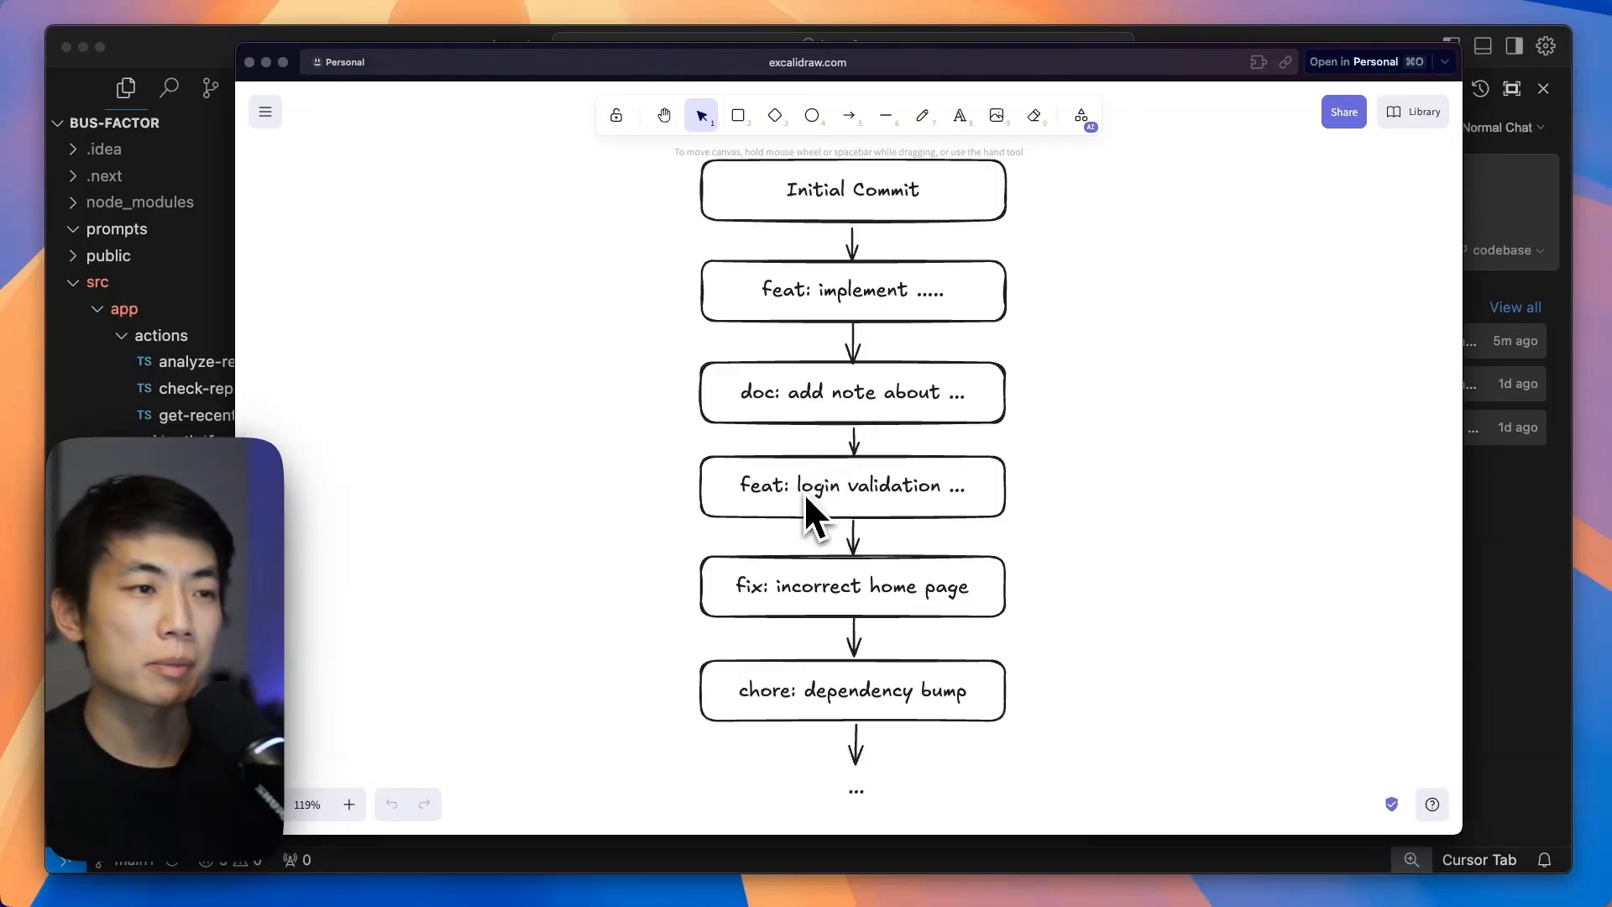
mouse_move(1017, 770)
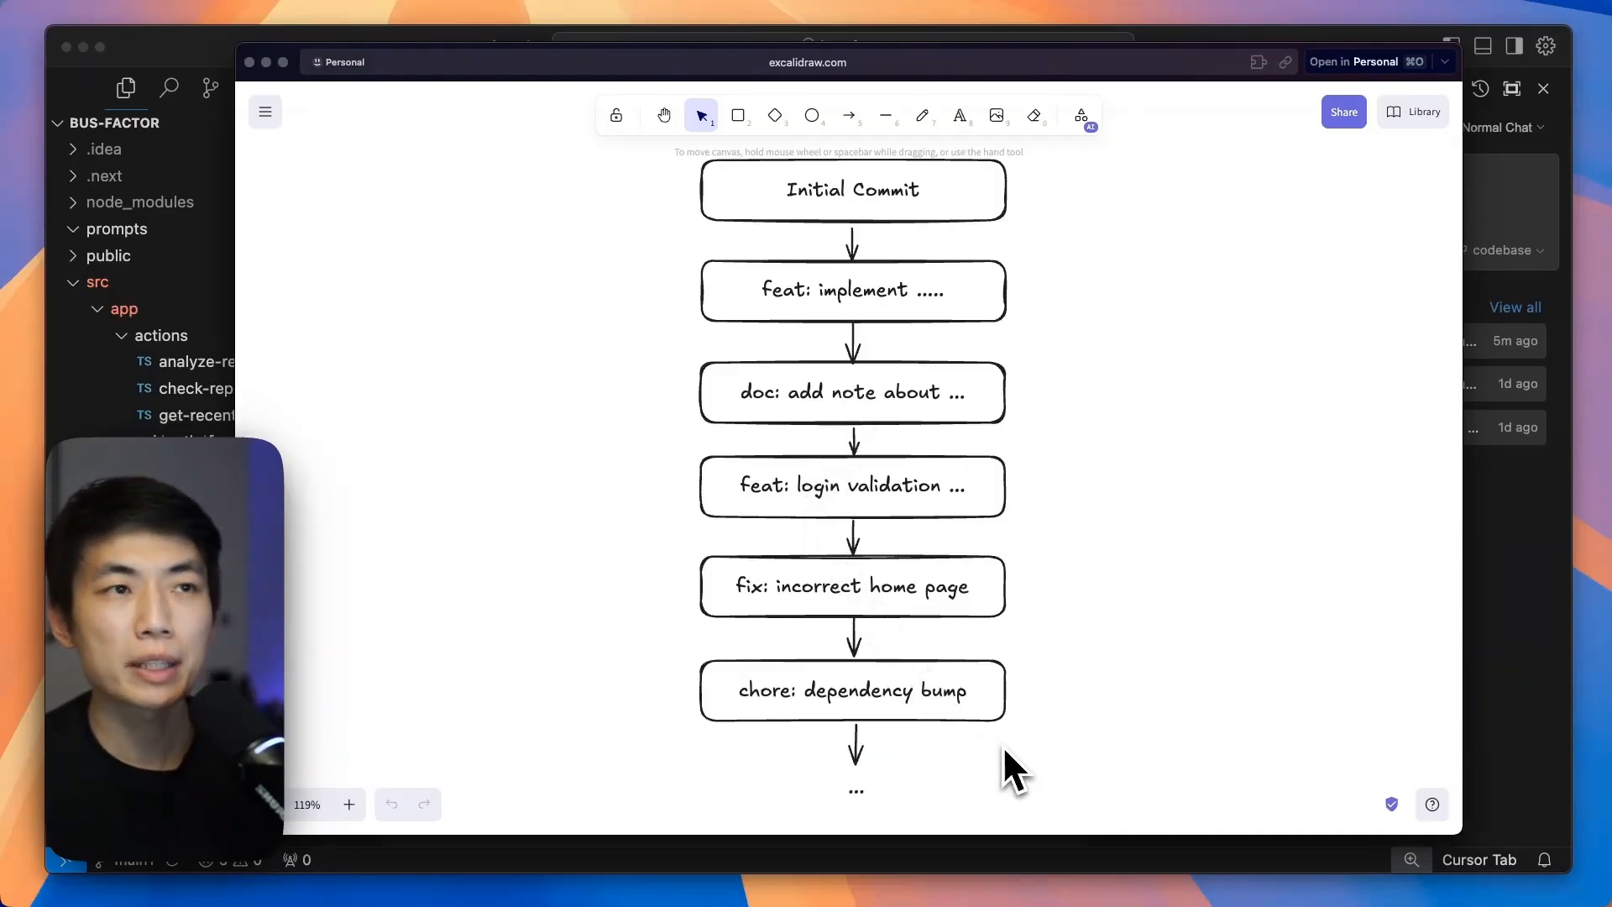
mouse_move(1080, 514)
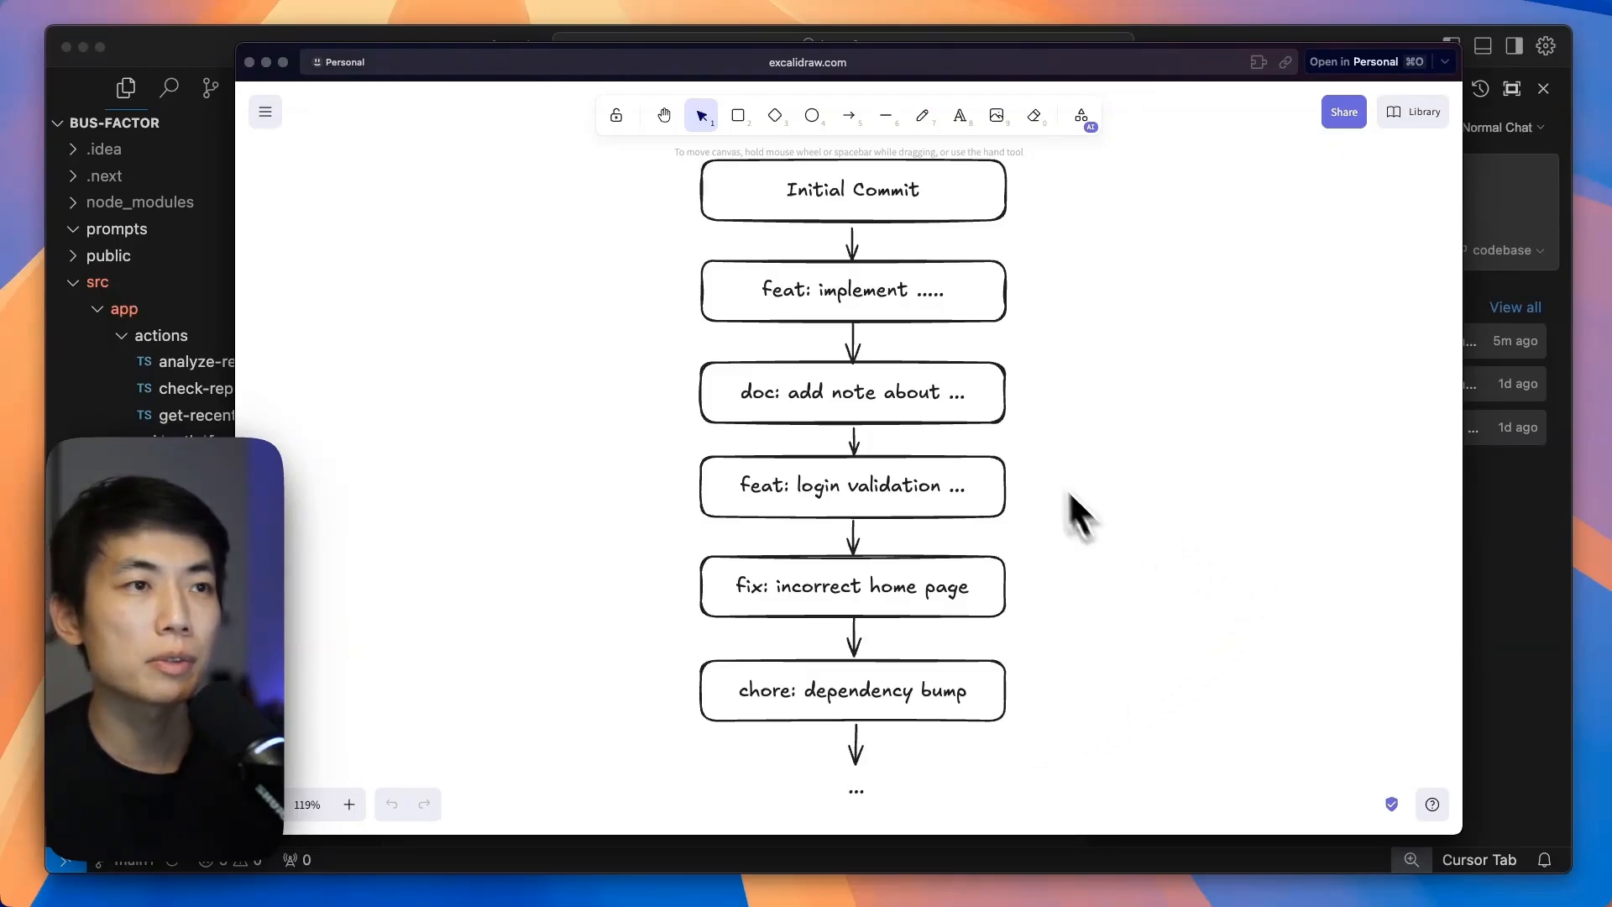
mouse_move(916, 220)
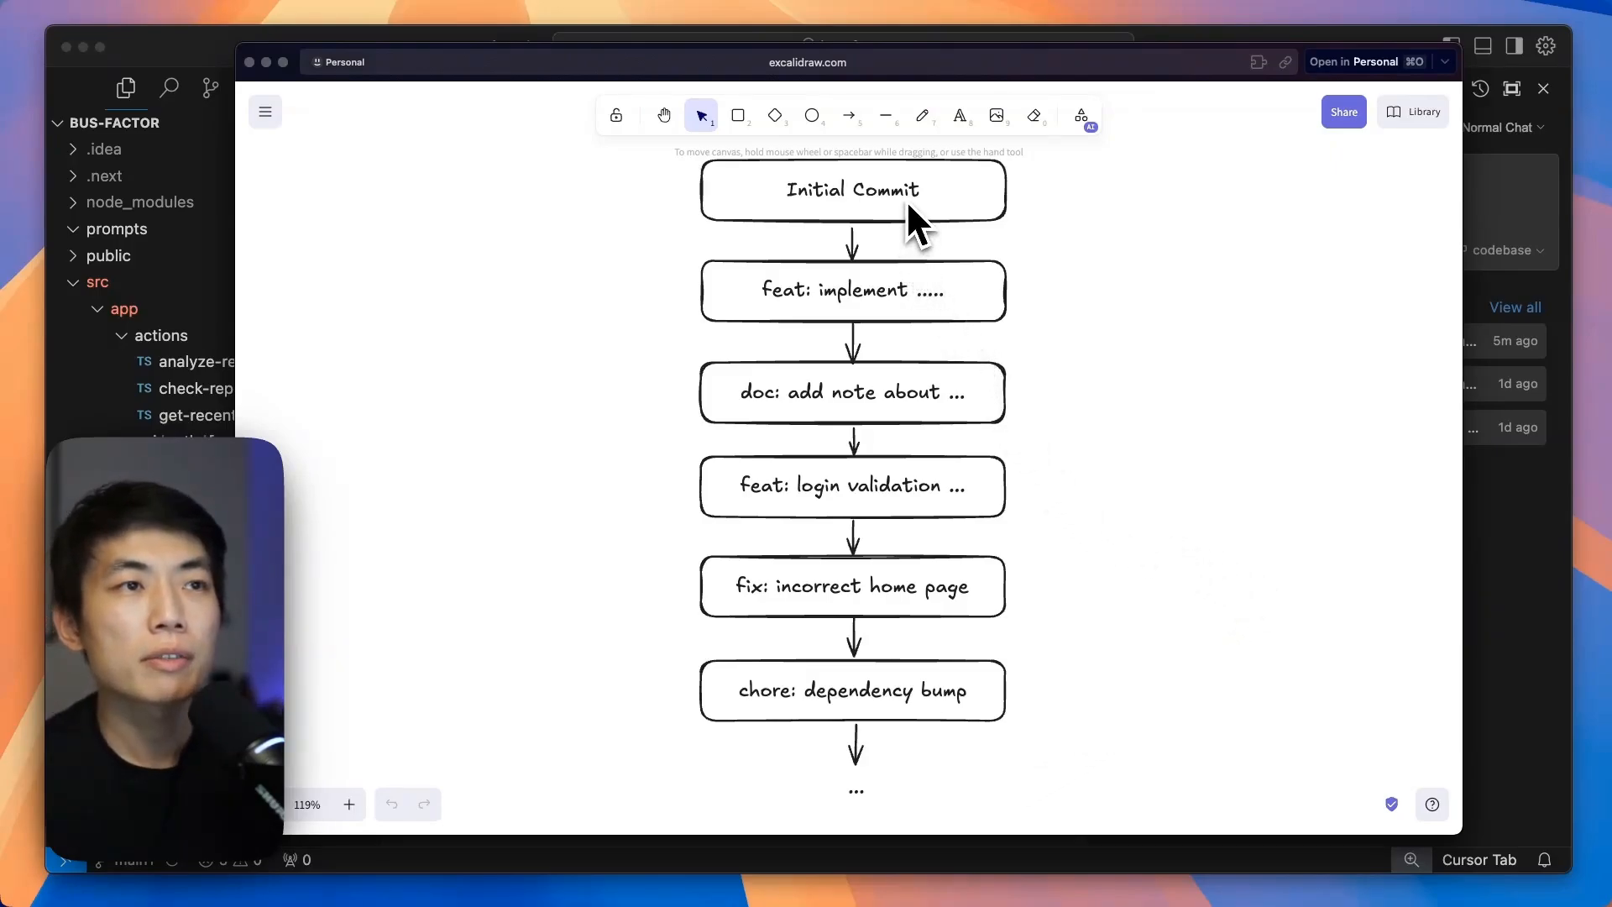
mouse_move(887, 327)
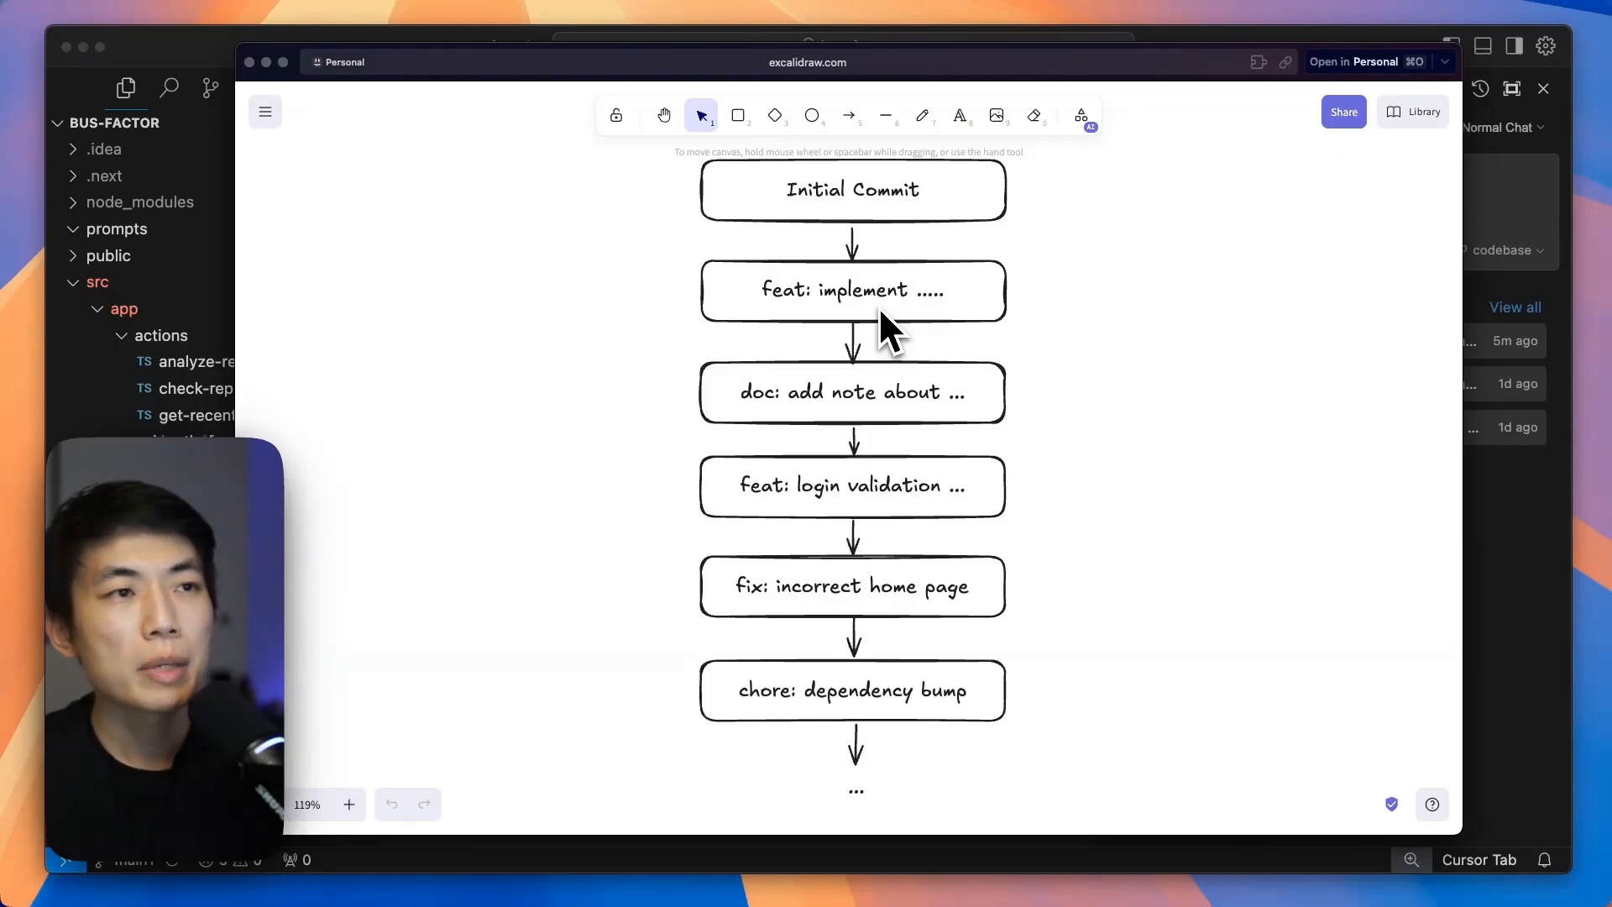
mouse_move(874, 514)
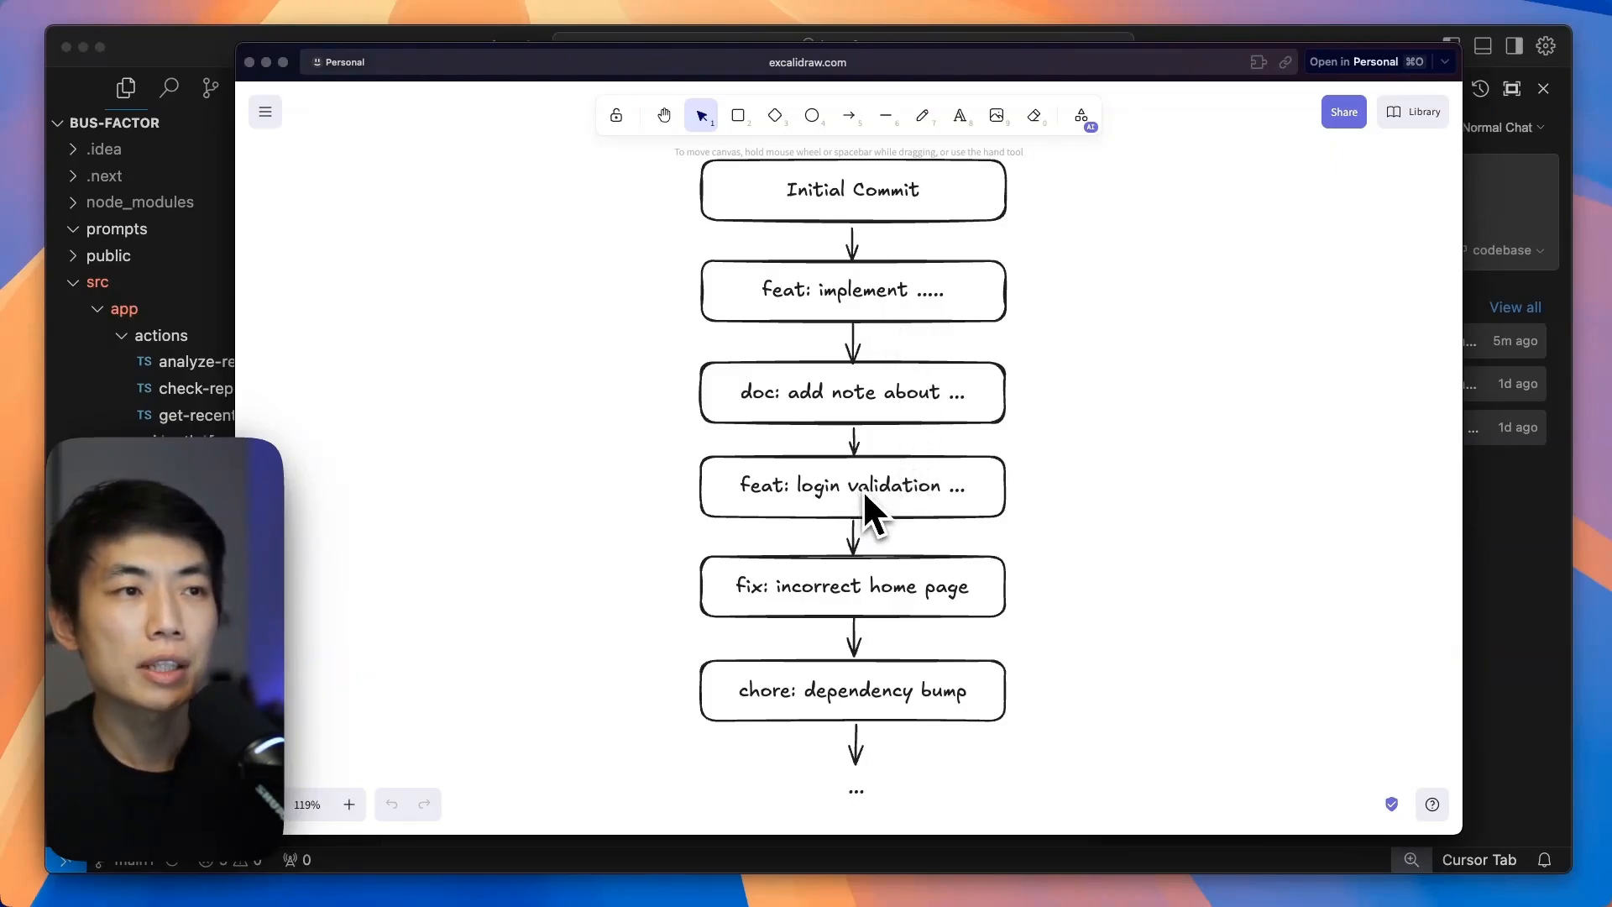
mouse_move(705, 519)
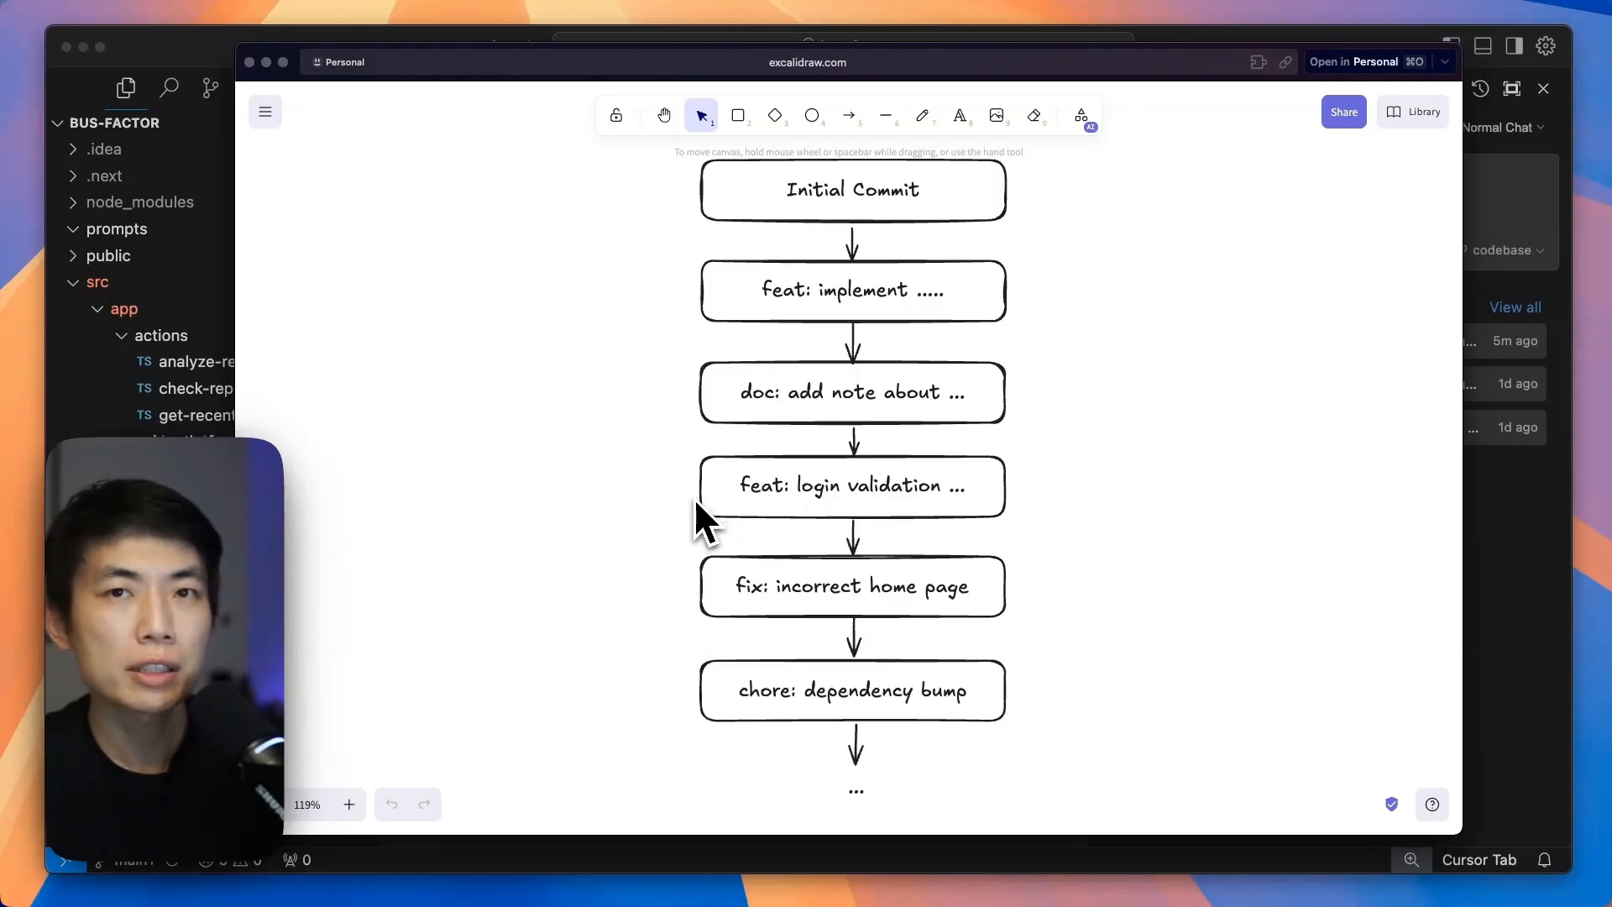
mouse_move(948, 519)
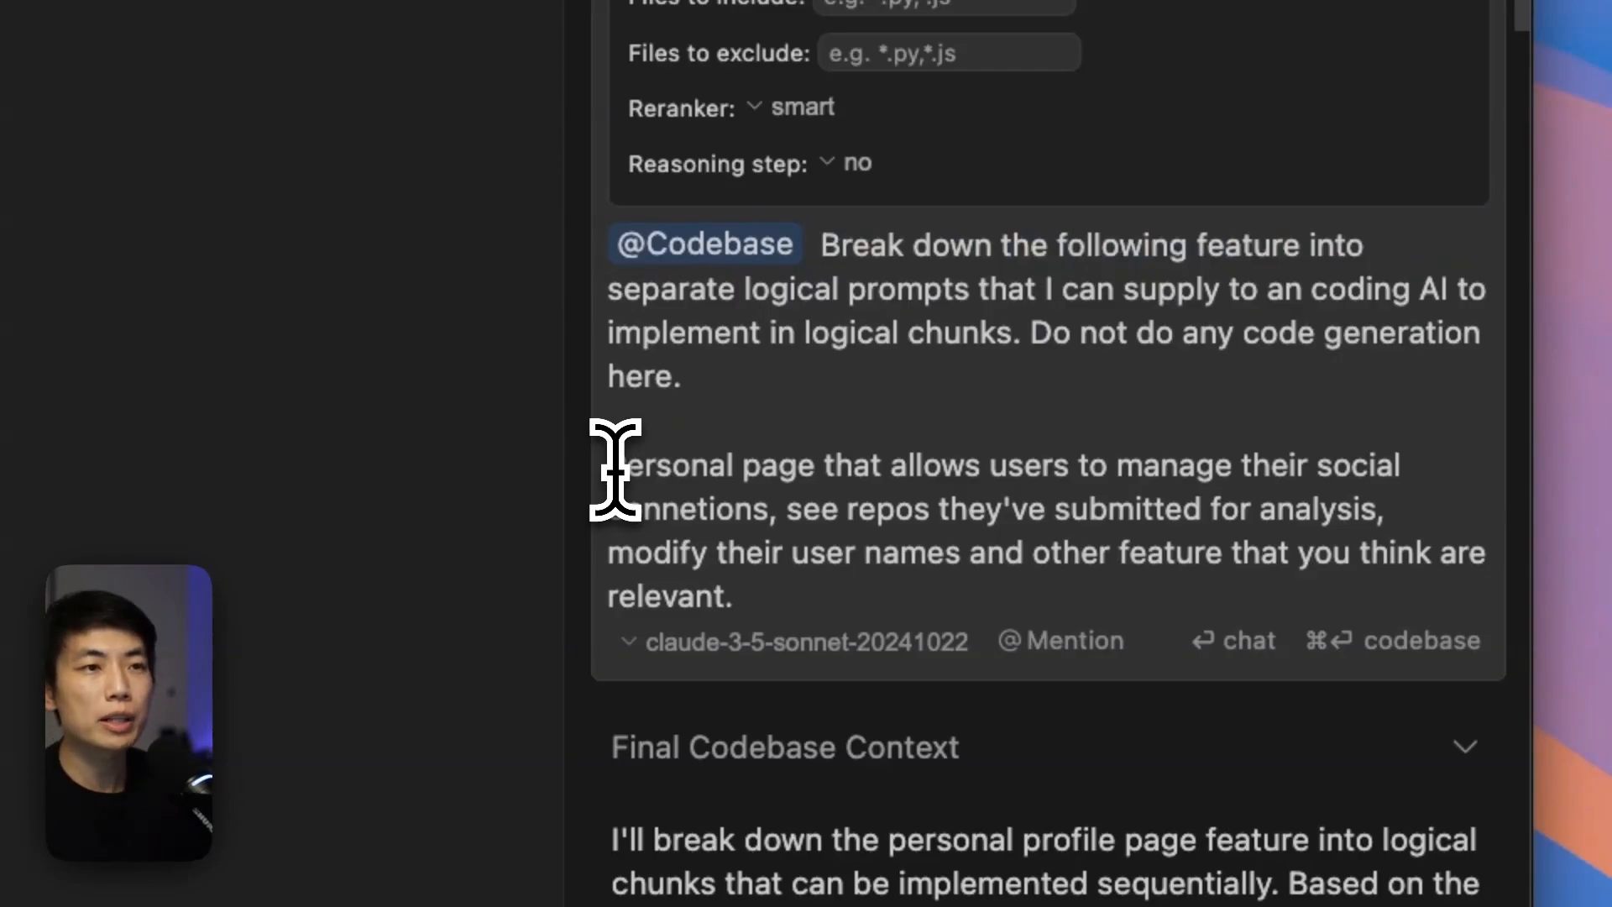
- Review the Composer prompt and scroll through the accepted v1 navbar.tsx diff
left_click_drag(613, 465, 853, 519)
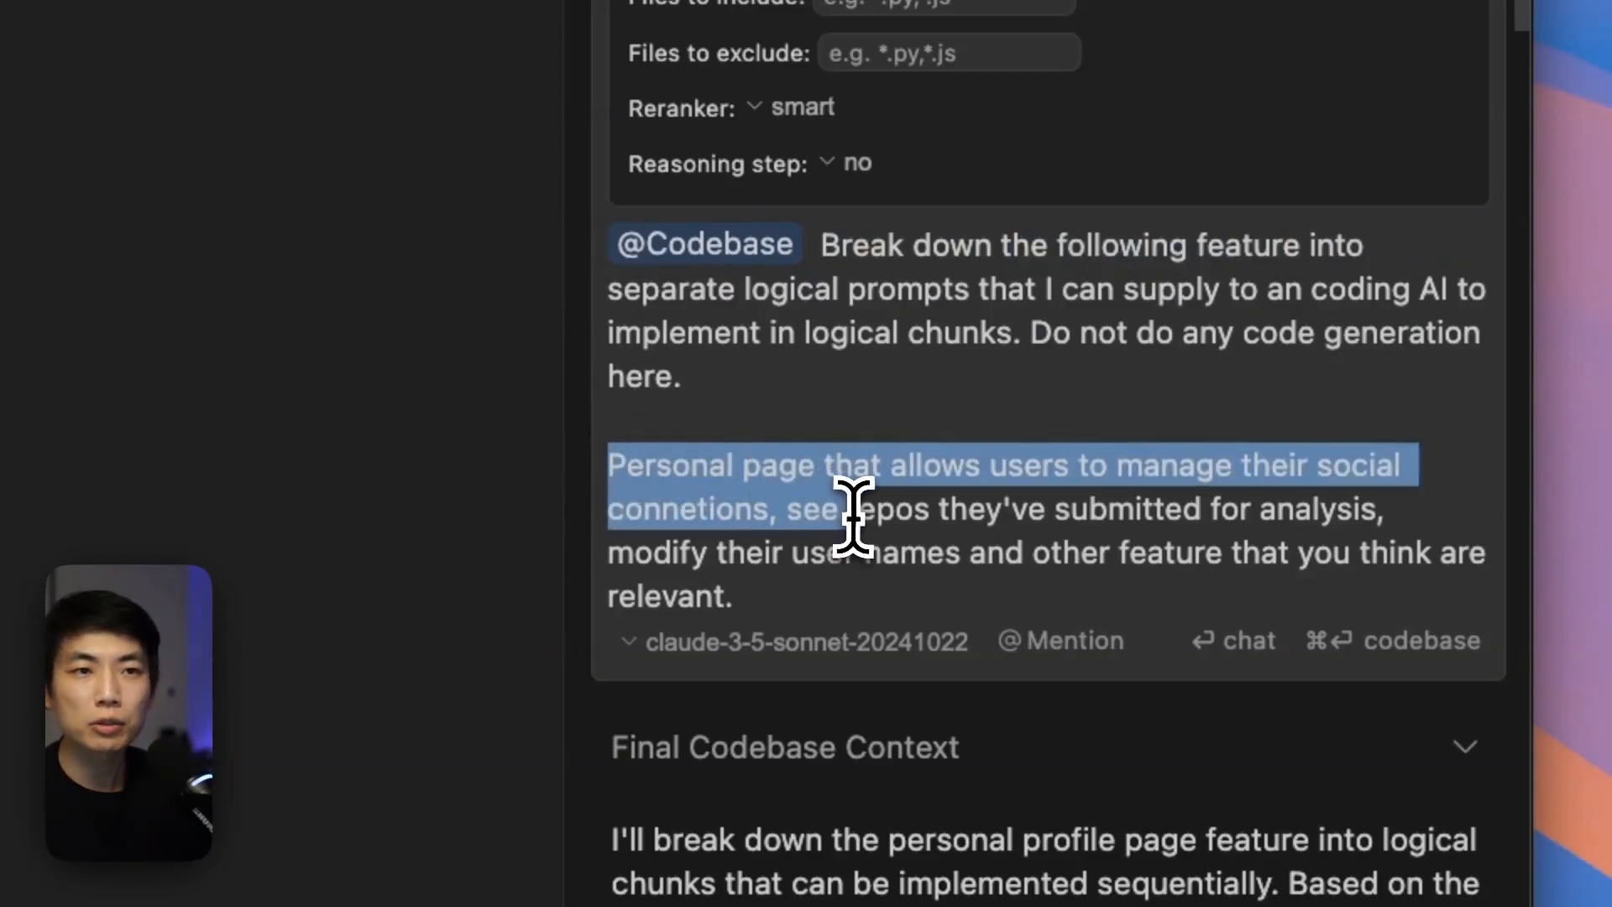
left_click(905, 552)
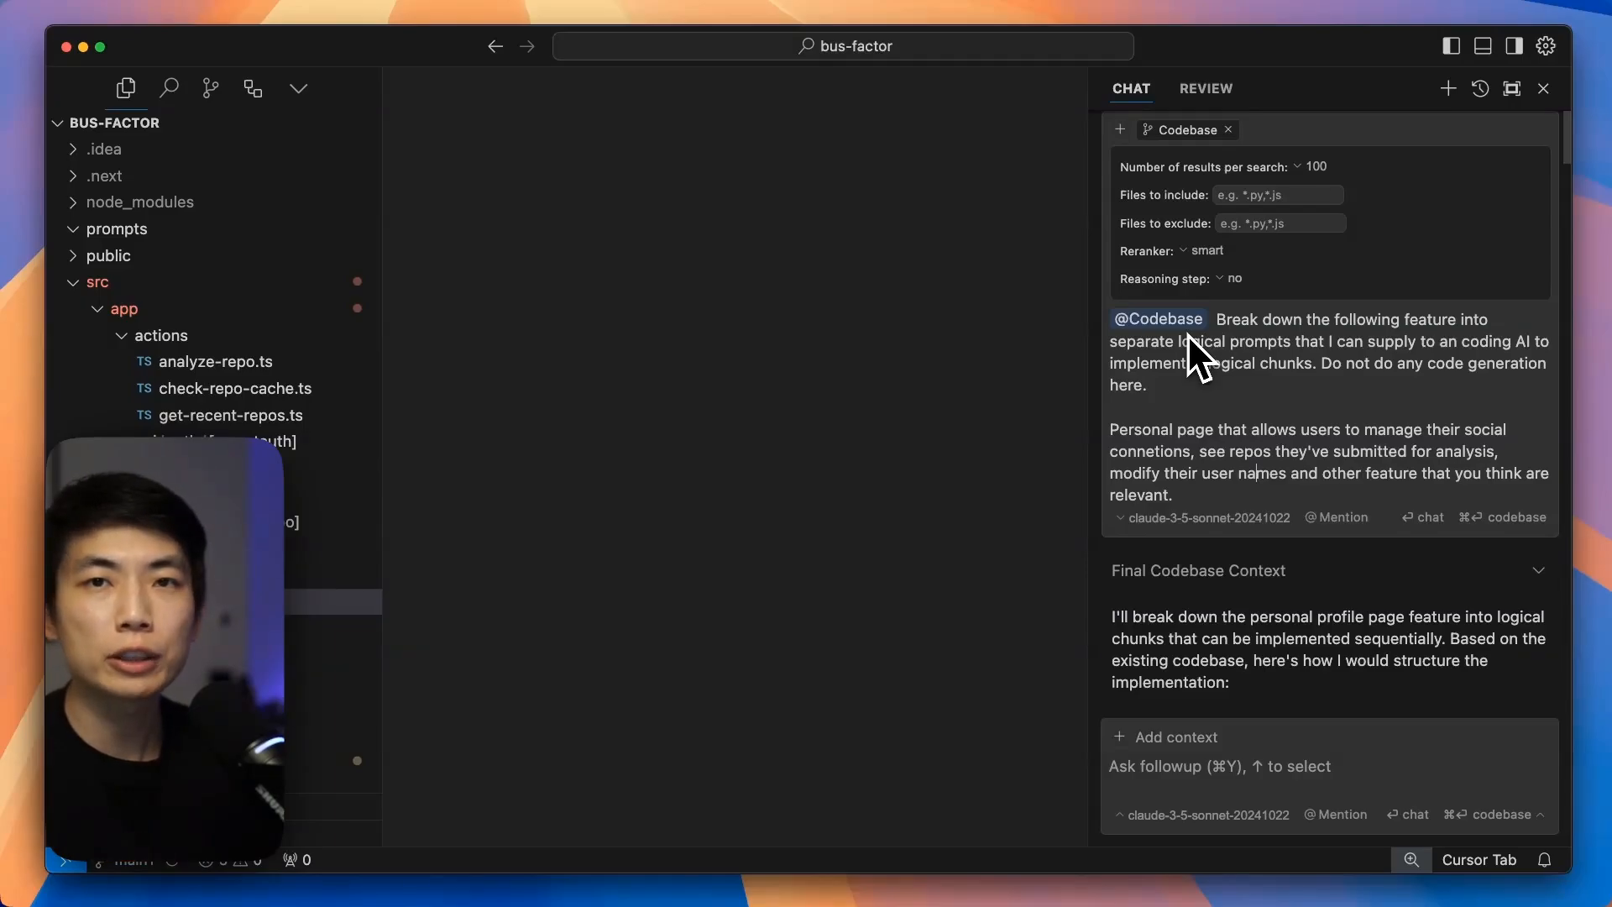
mouse_move(1286, 458)
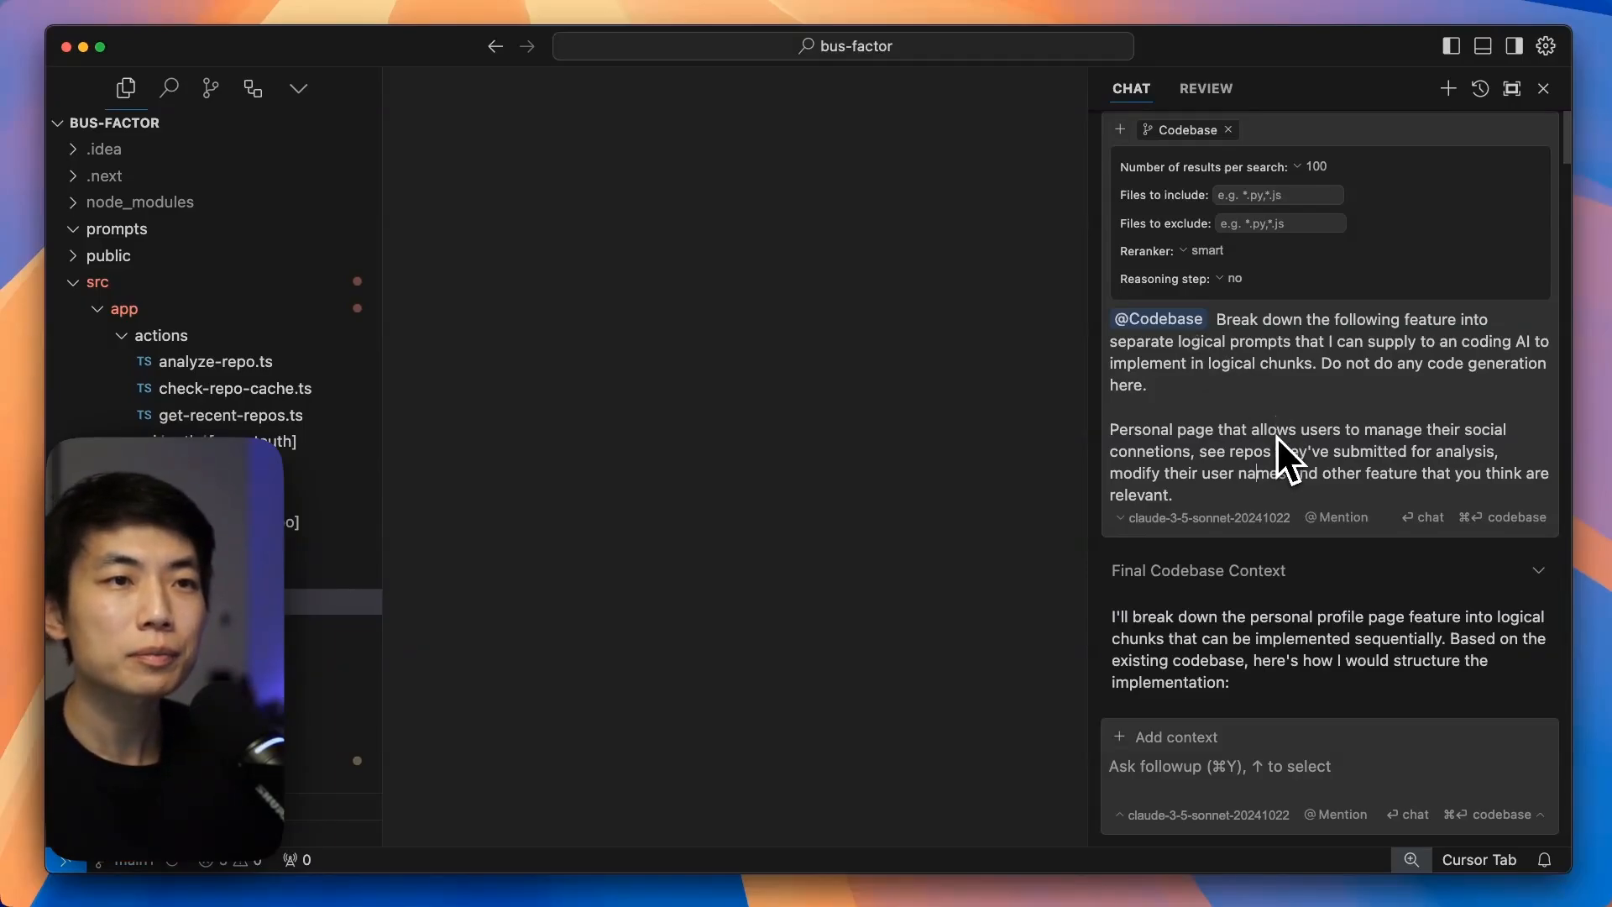
scroll("down", 3)
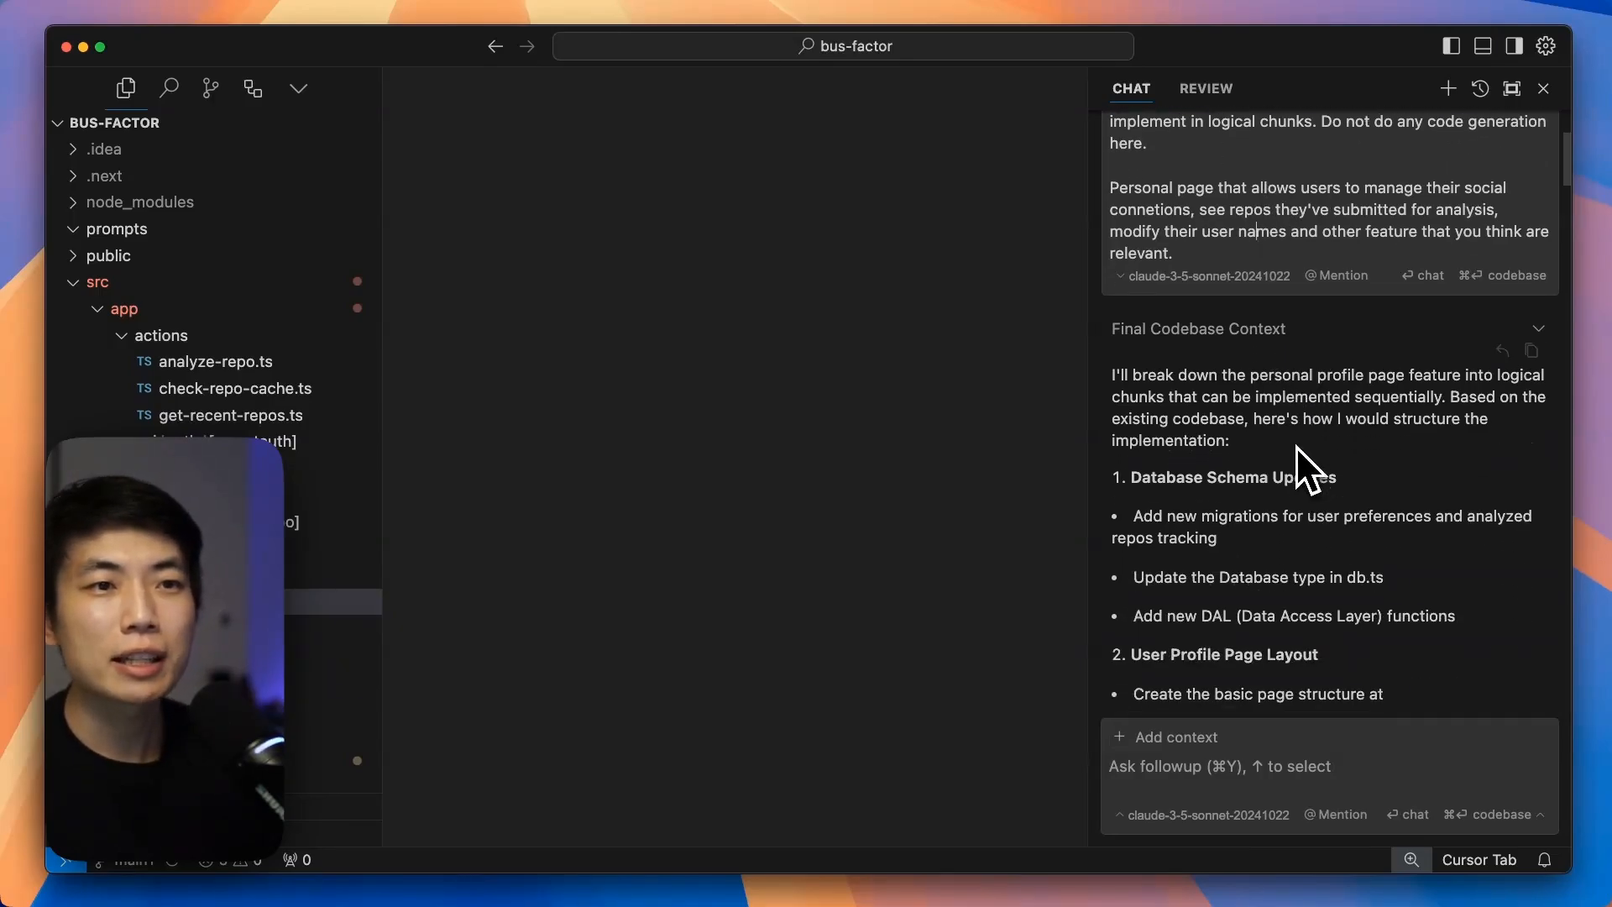
scroll("down", 3)
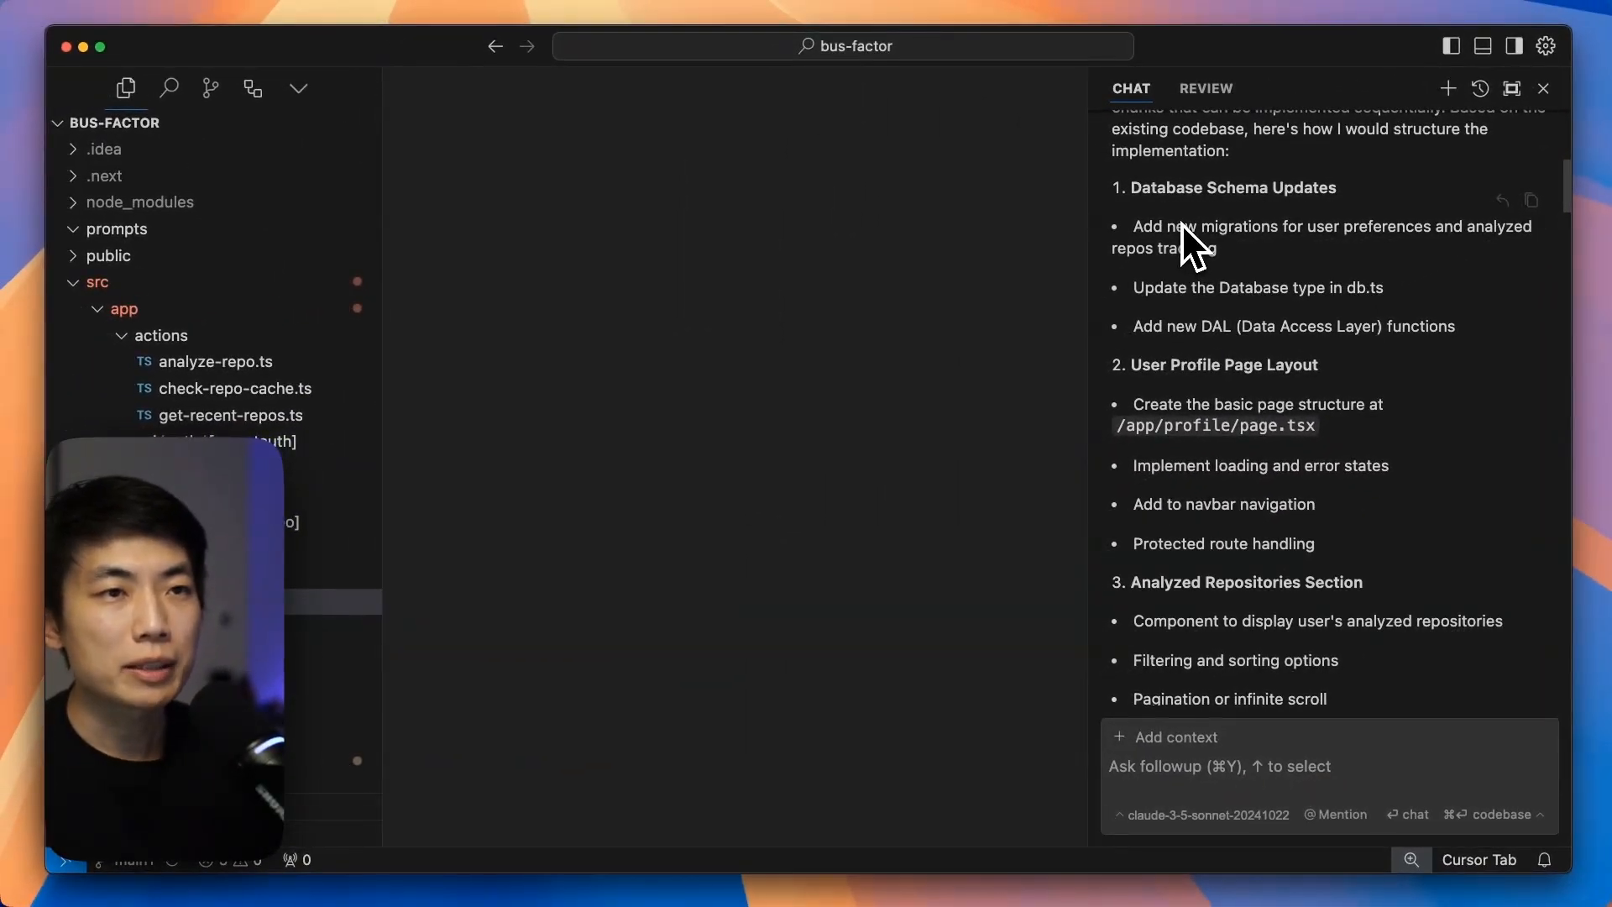
scroll("down", 3)
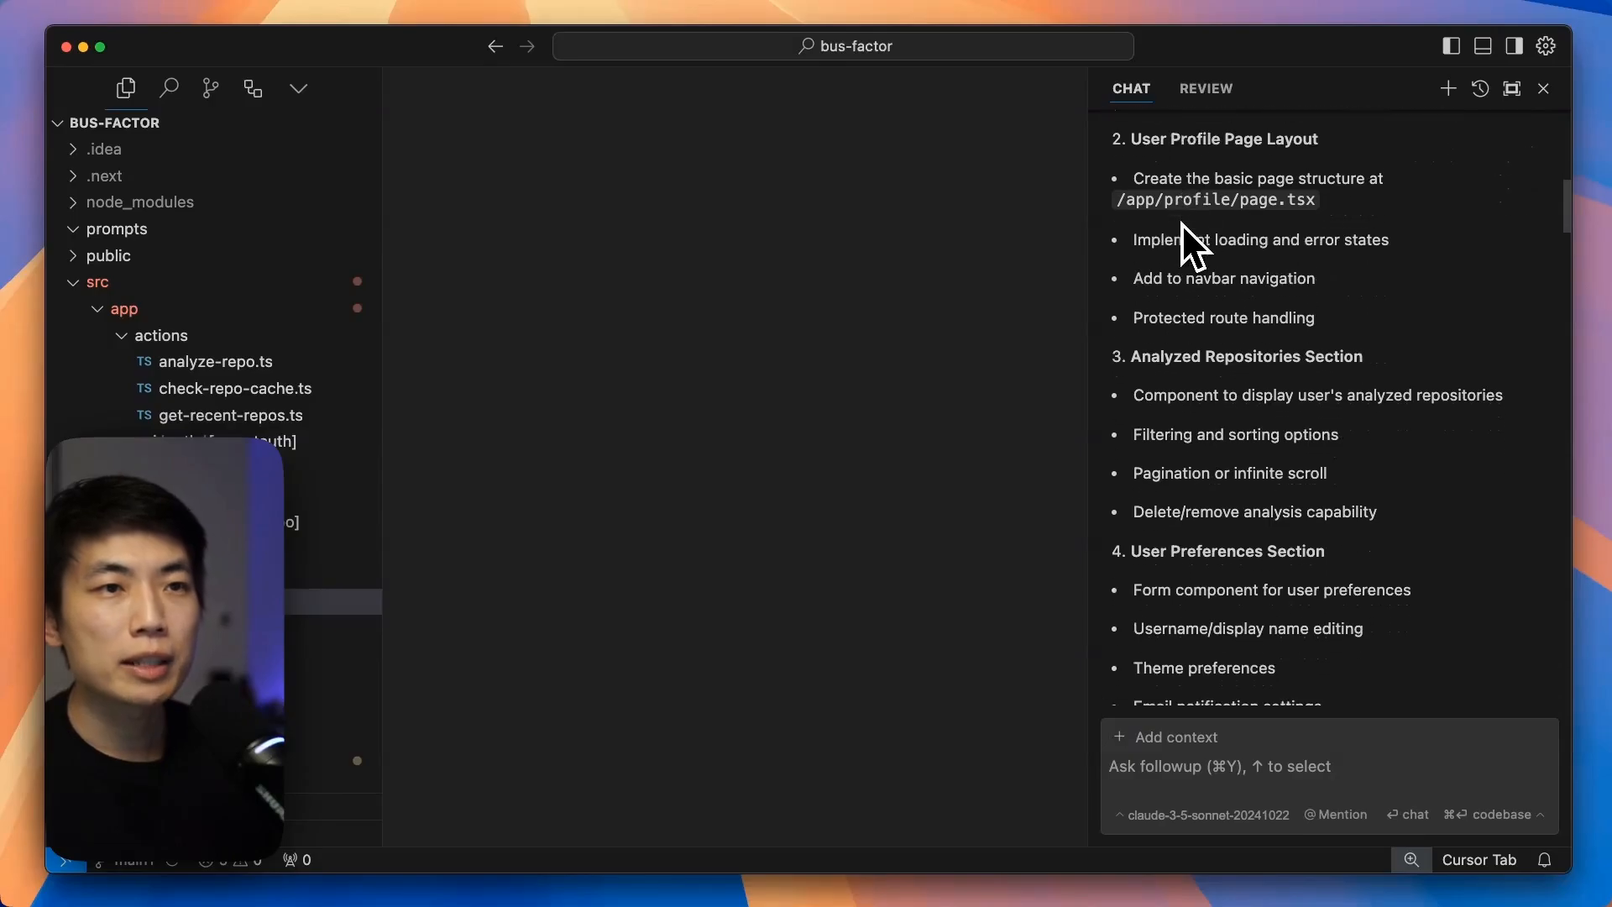
scroll("down", 3)
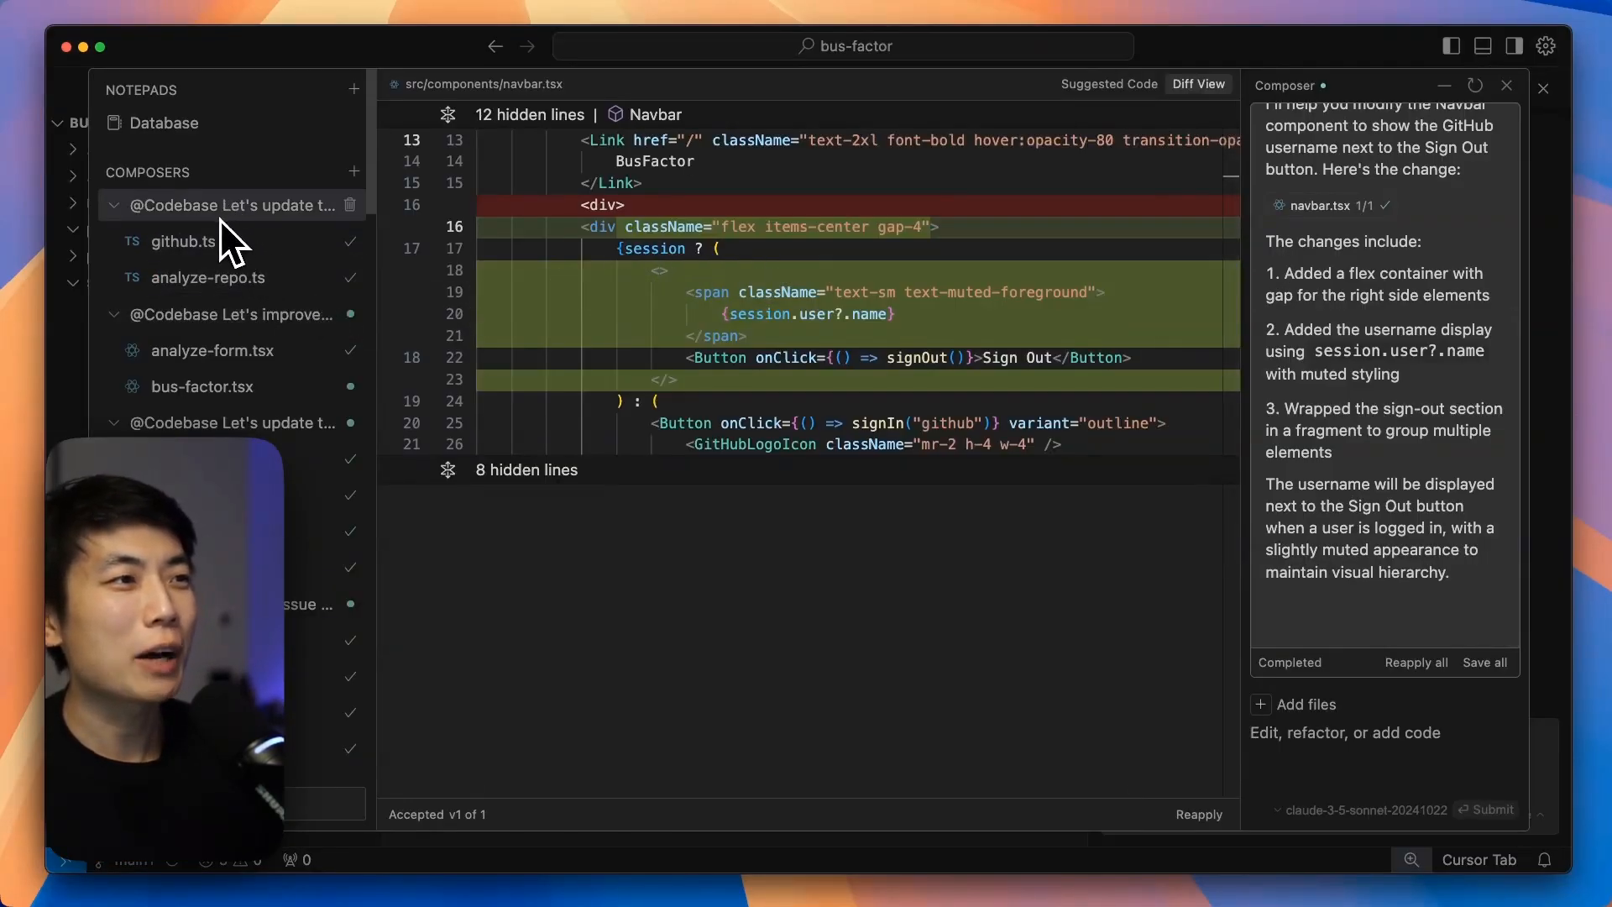
scroll("down", 3)
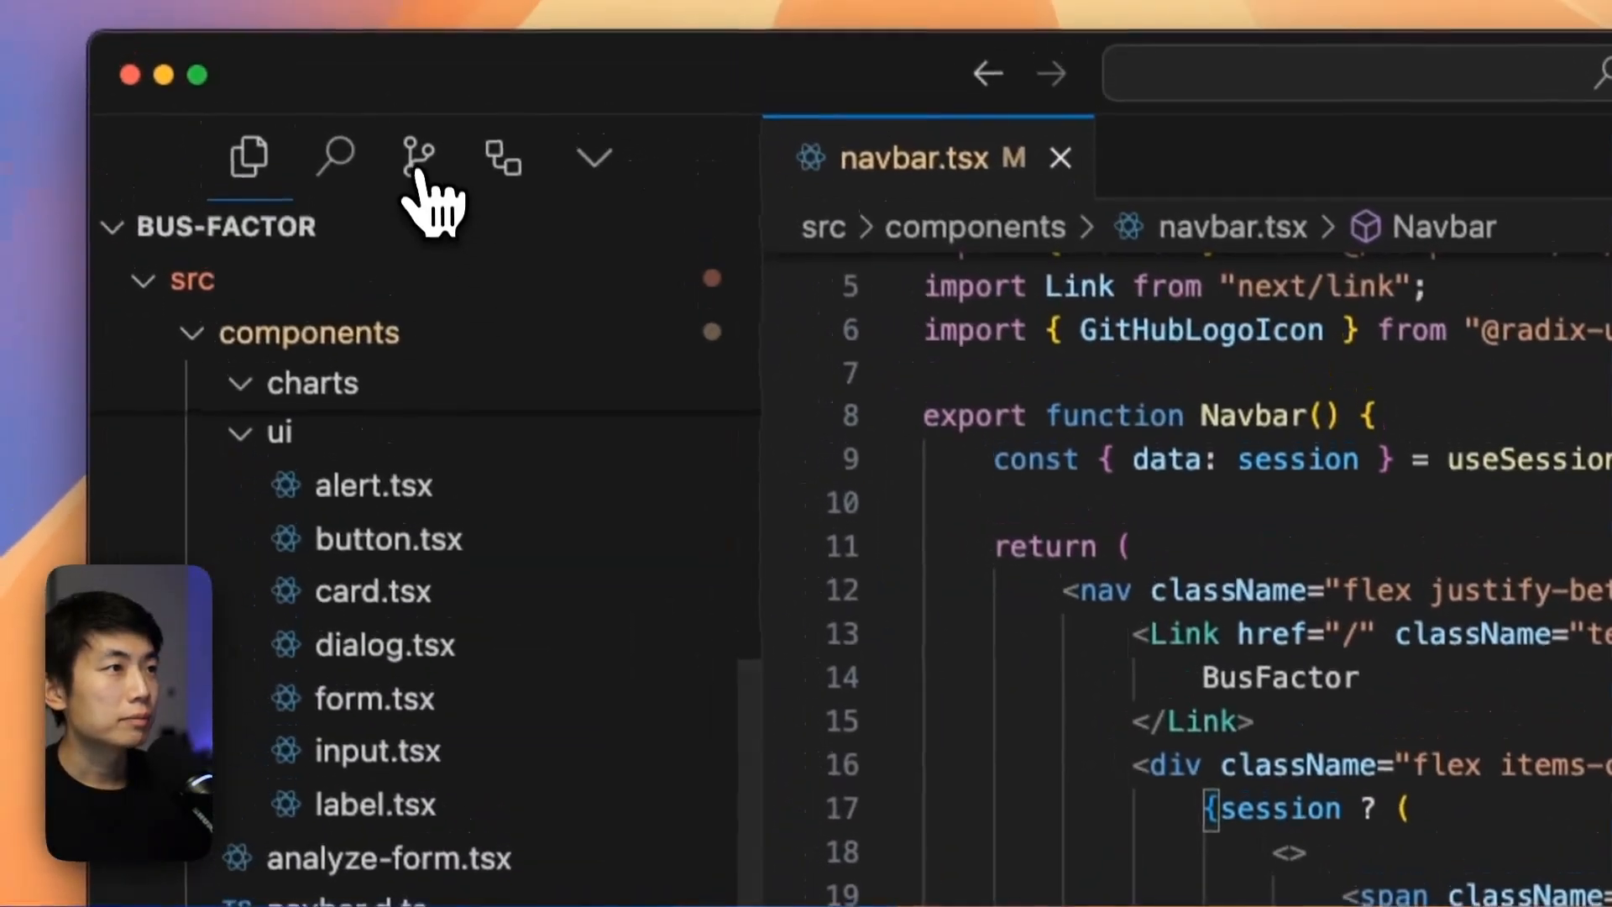
- Show Source Control's pending changes, listing navbar.tsx as the only modified file
left_click(416, 156)
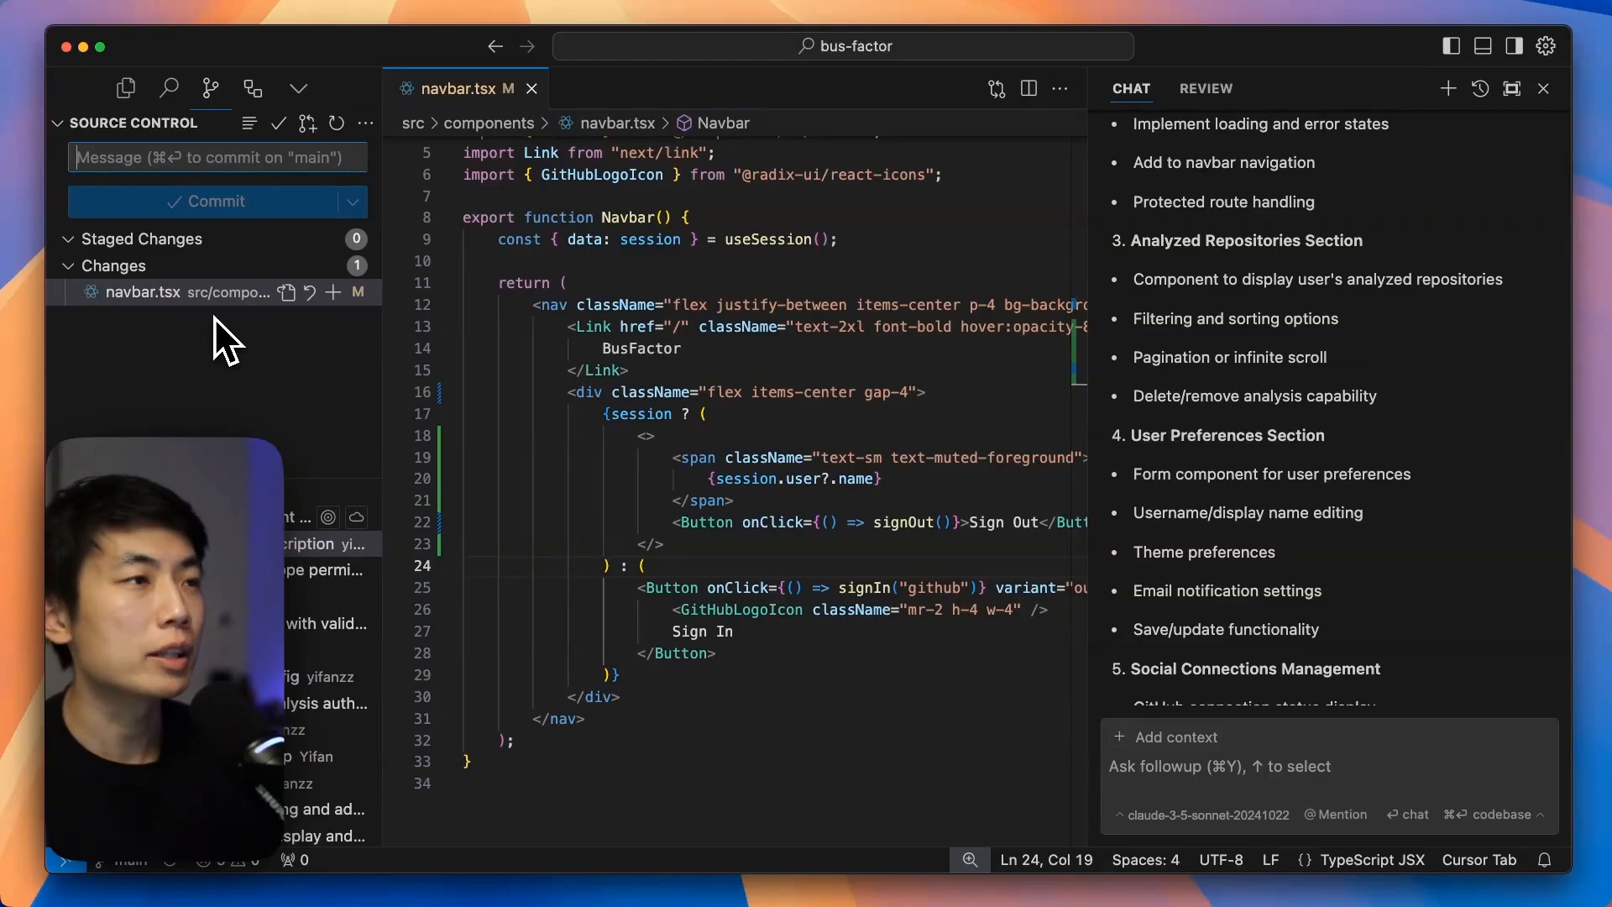
mouse_move(144, 293)
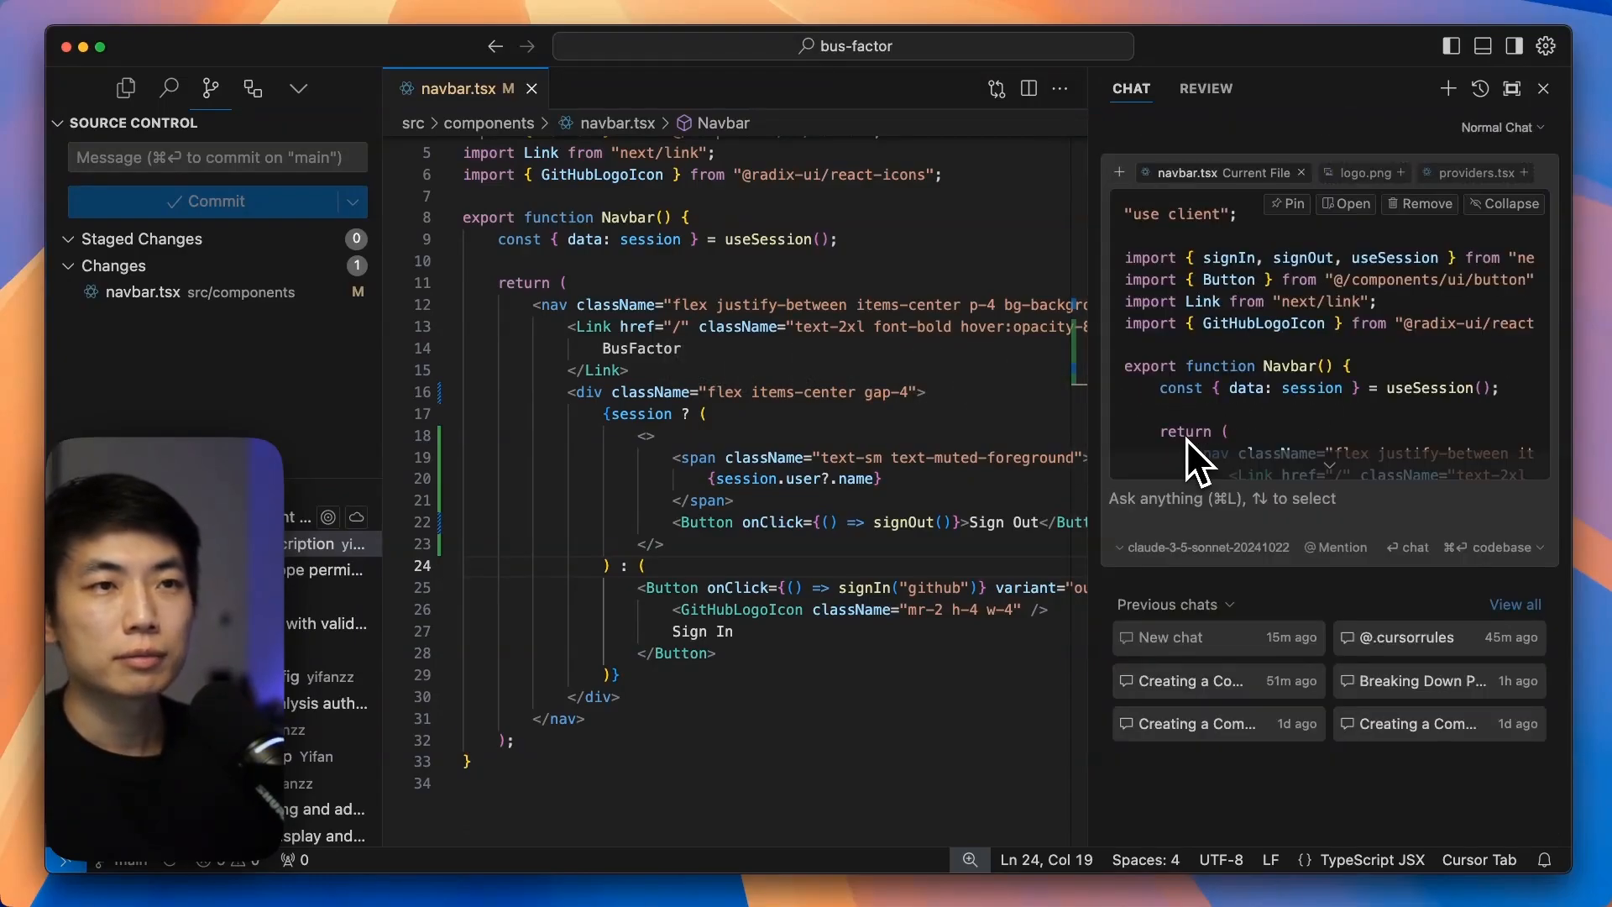
- Attach the Commit (Diff of Working State) context and ask chat to create a commit message
type("@di")
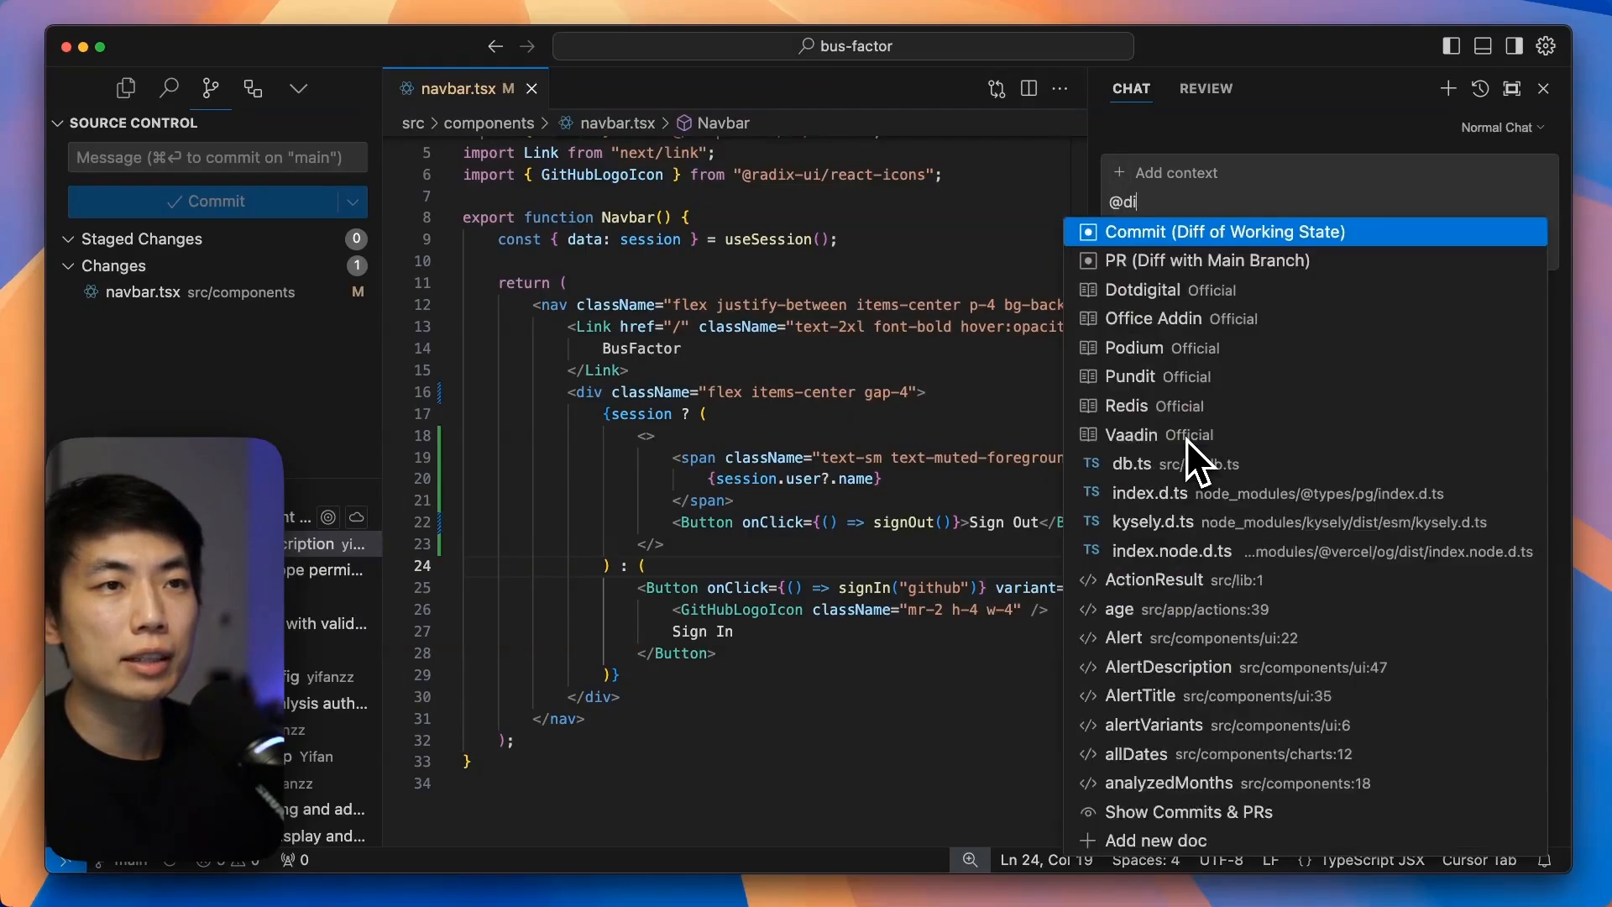
left_click(1223, 232)
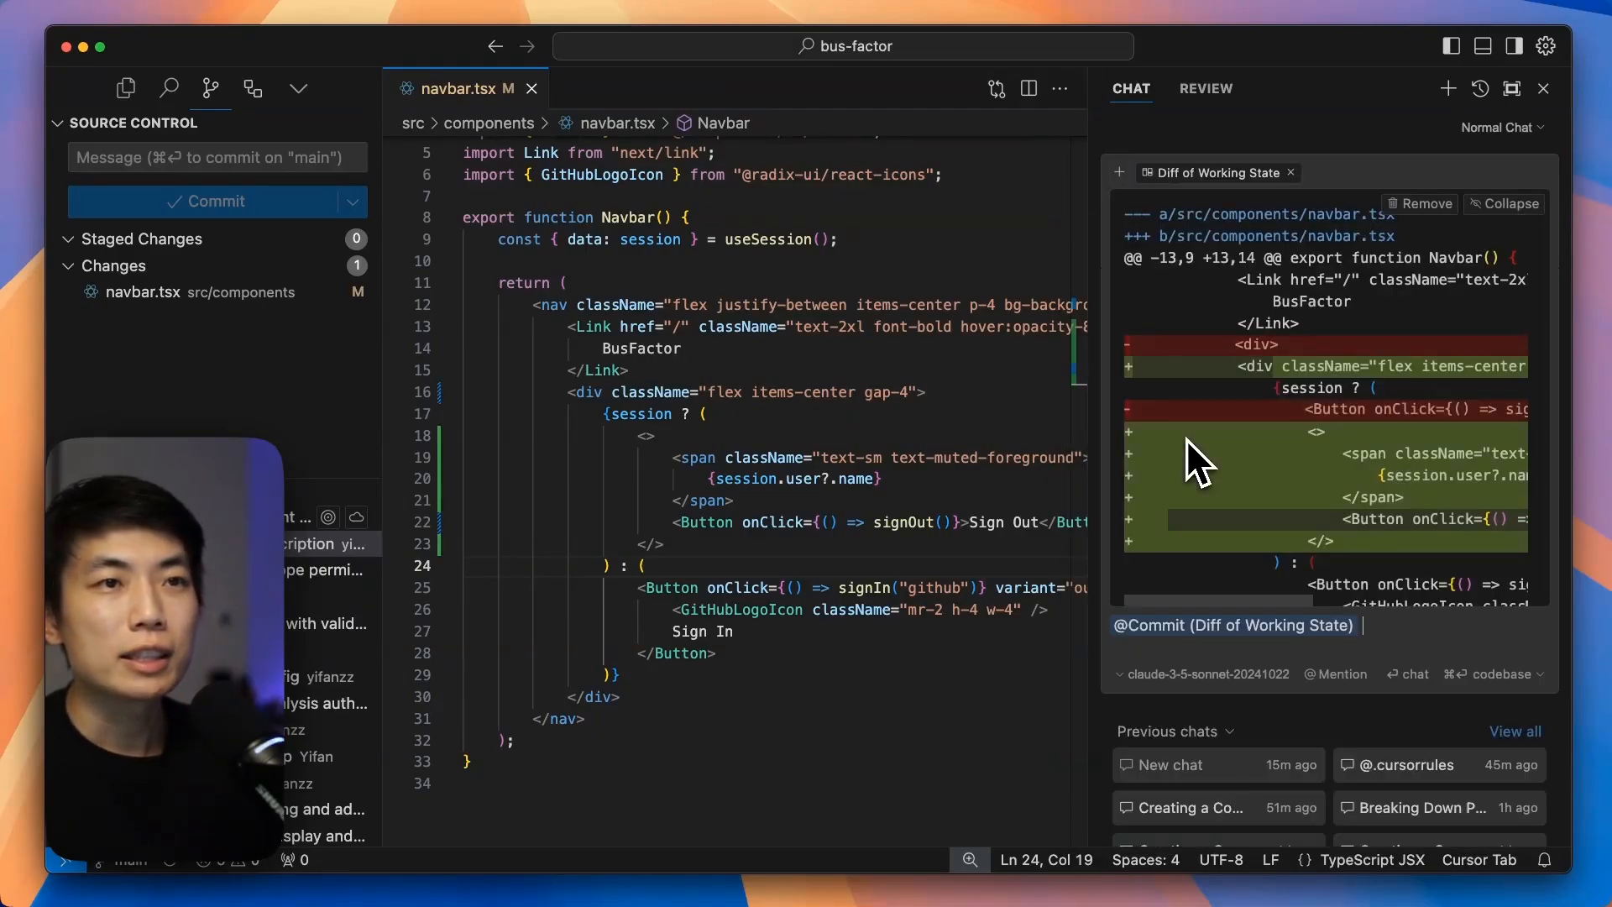
type("crea")
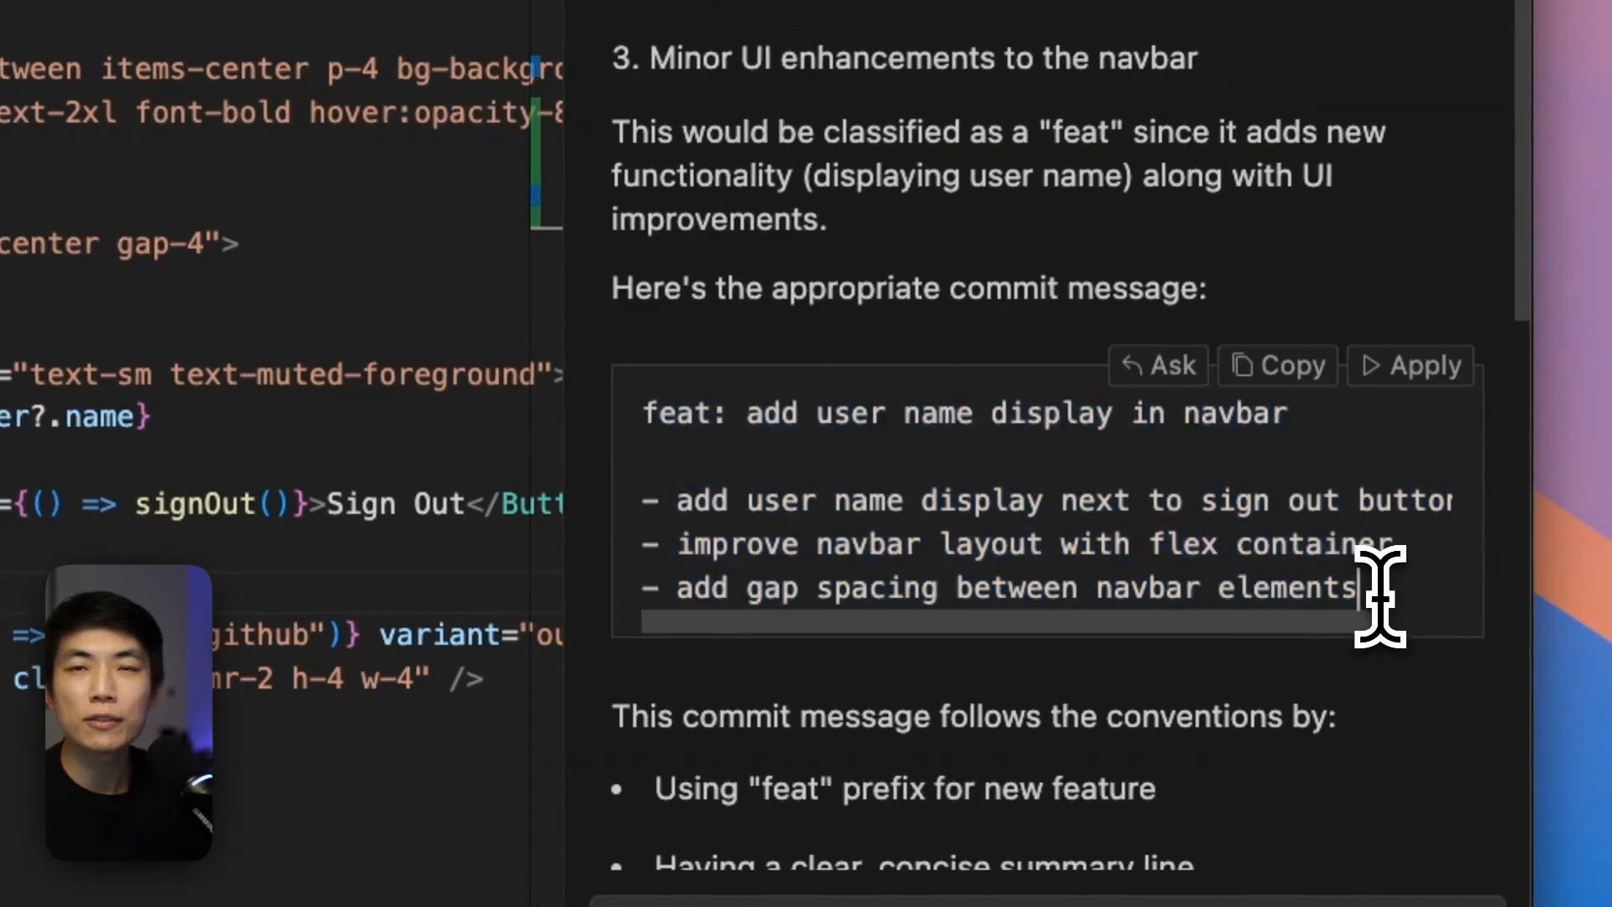
mouse_move(1419, 618)
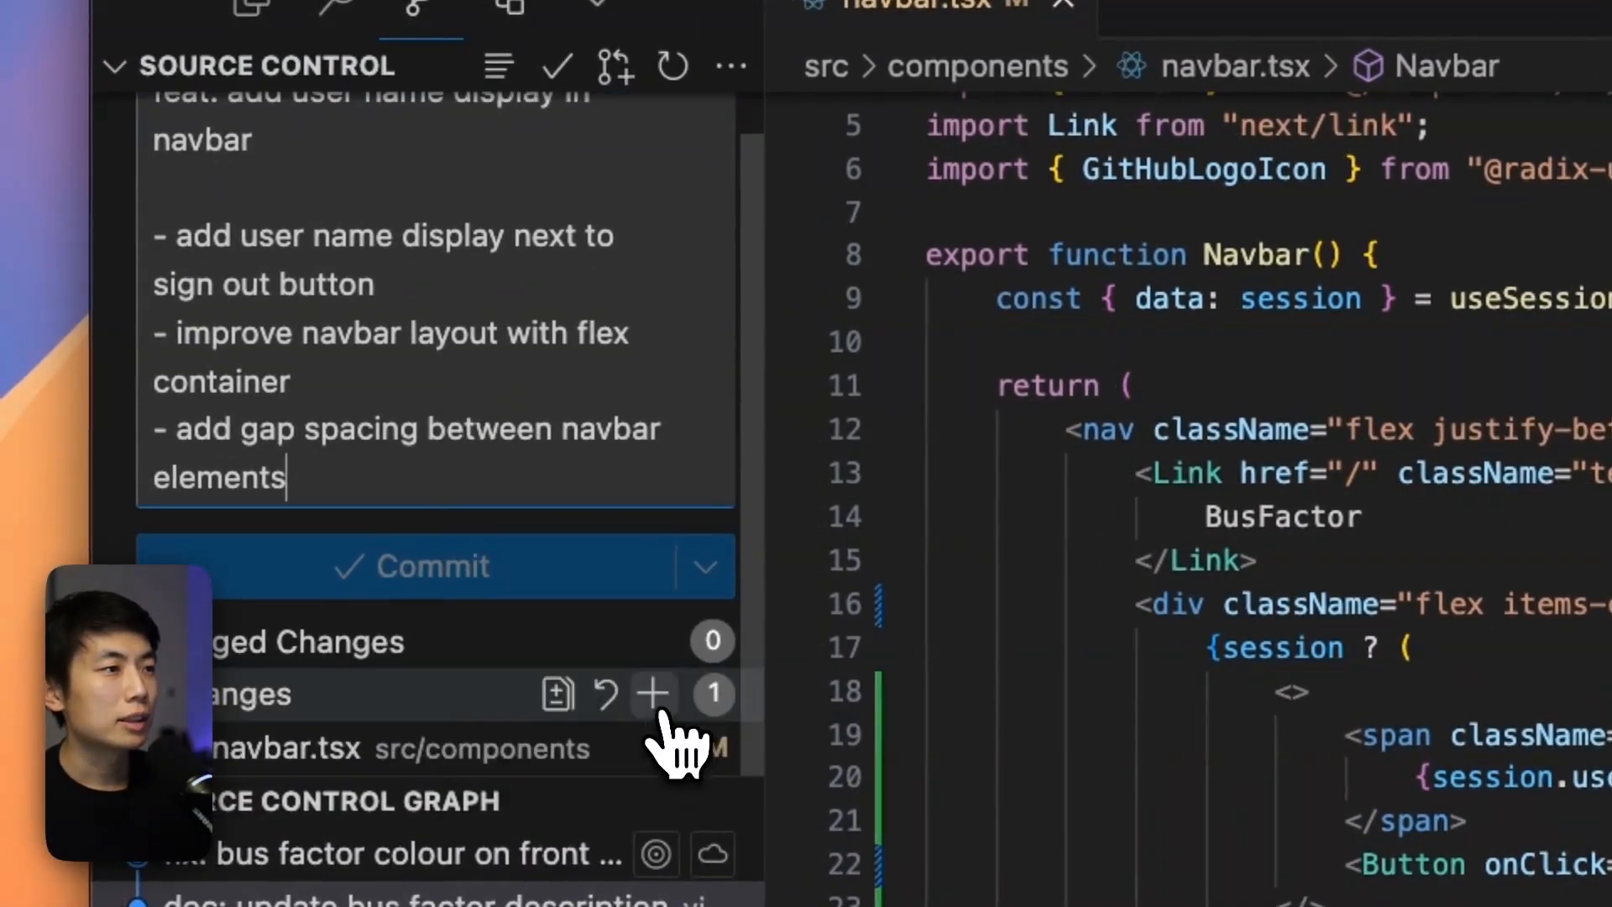
- Stage the modified navbar.tsx file in Source Control
left_click(409, 567)
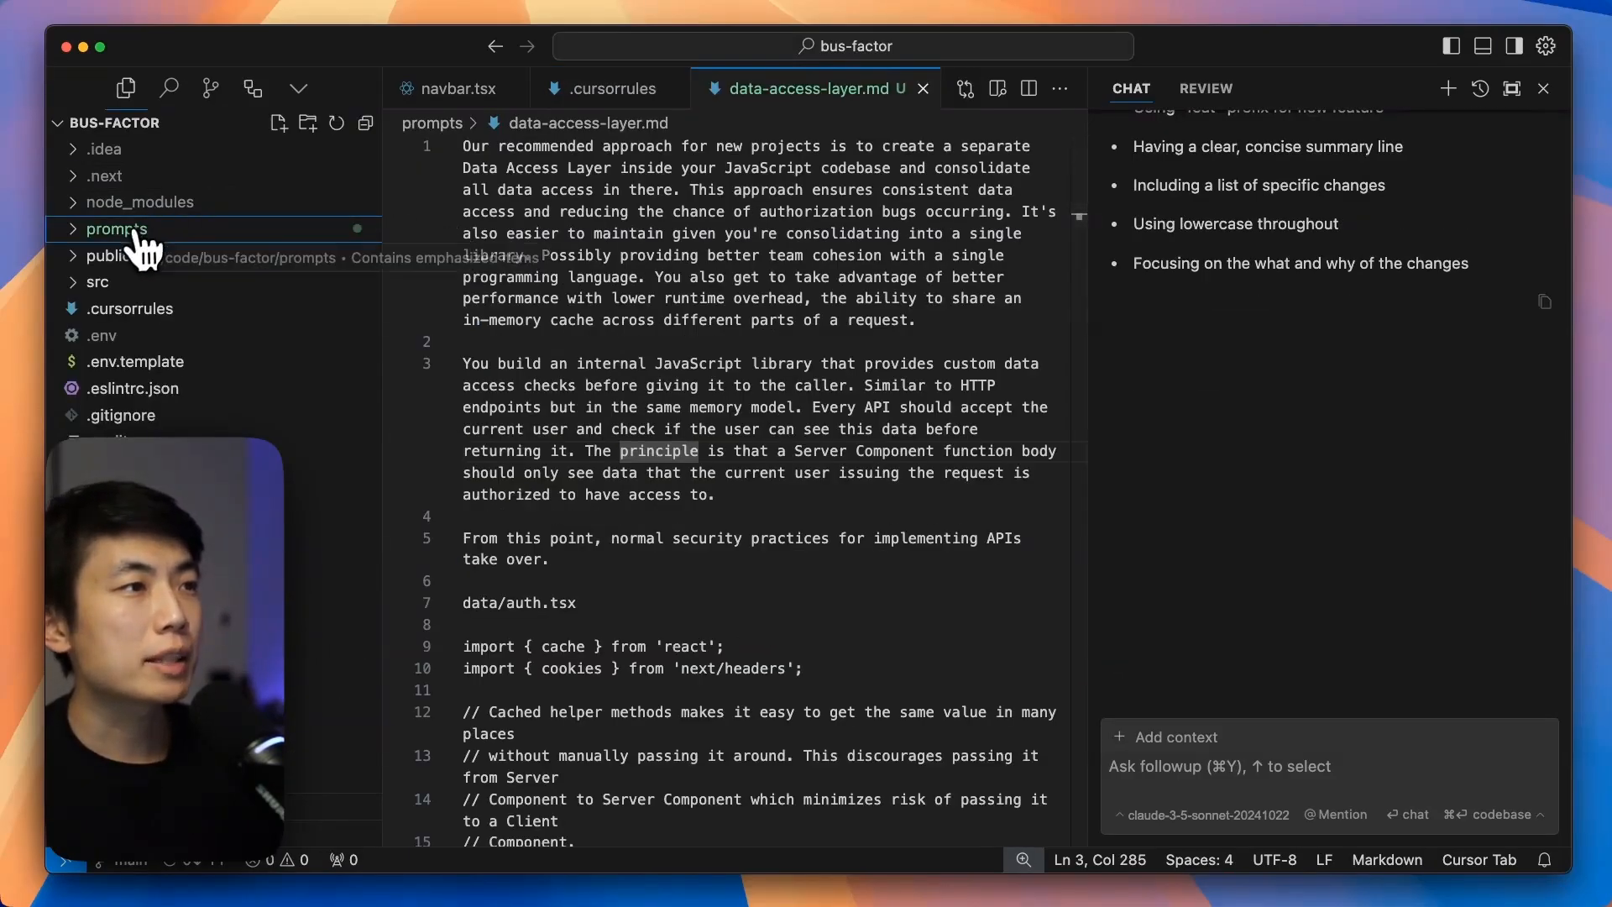
- Expand the prompts folder to reveal data-access-layer.md
left_click(114, 228)
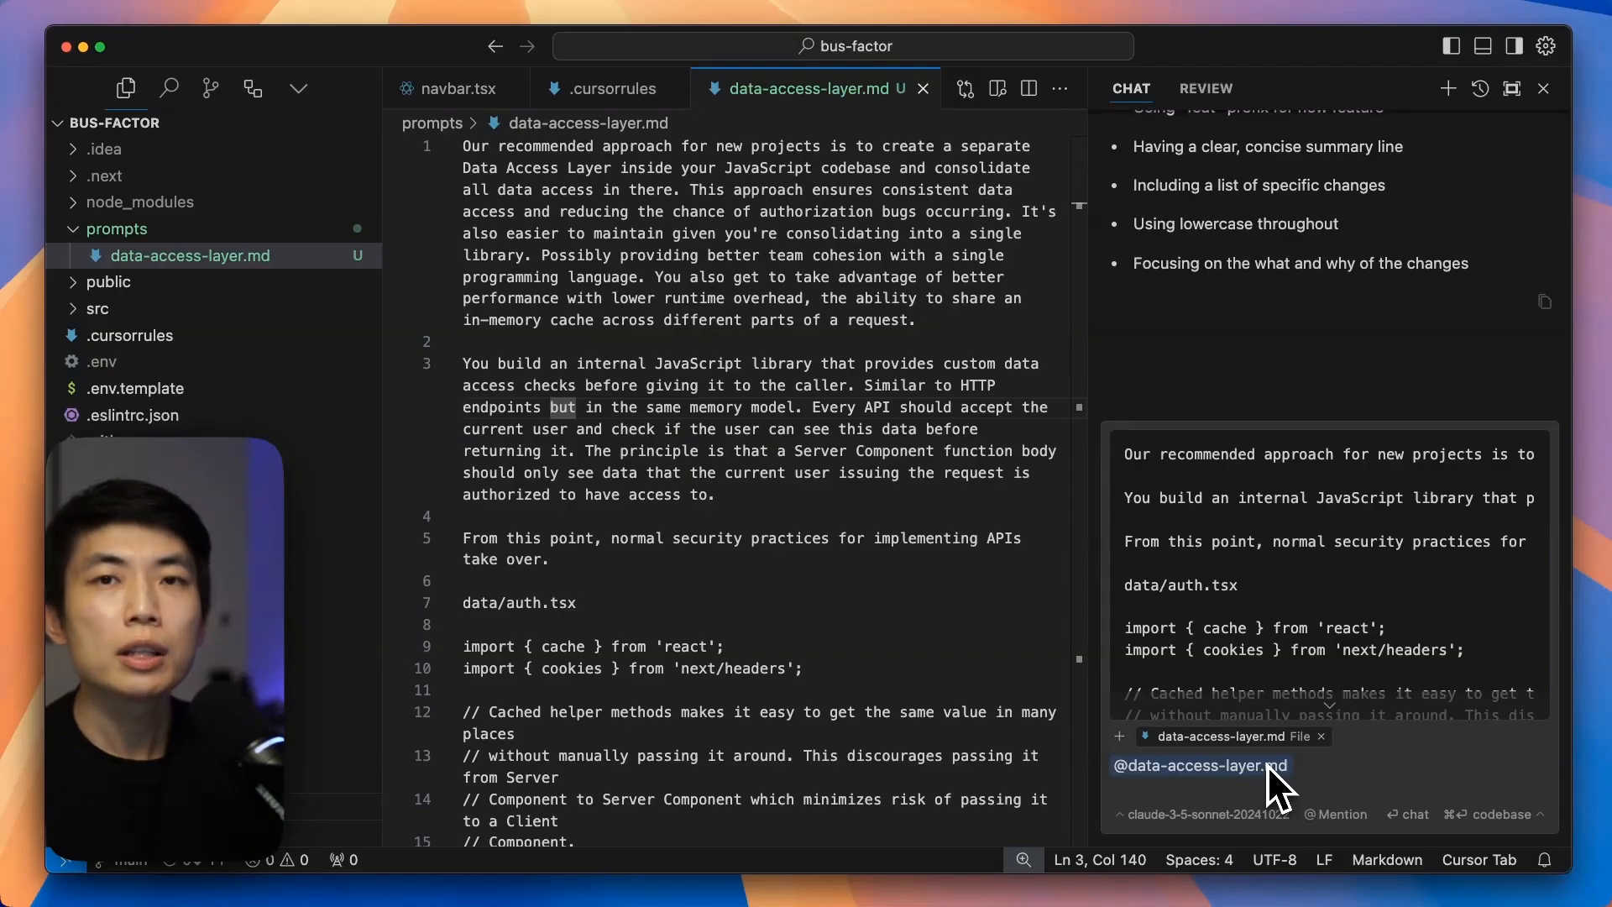
left_click(210, 87)
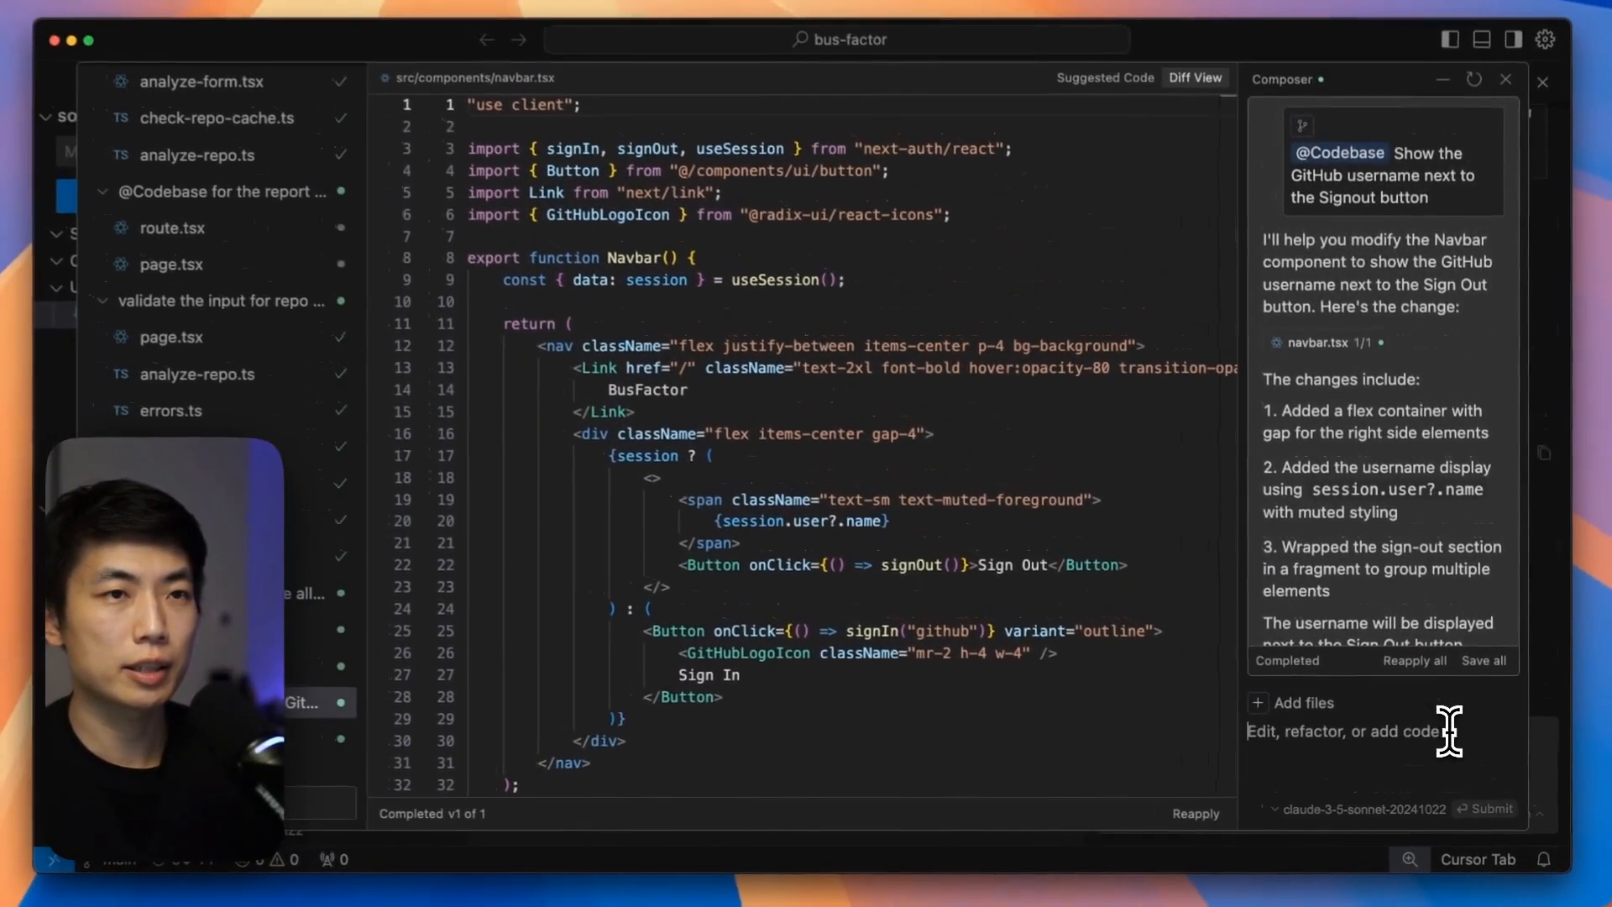
- Enter the Composer prompt asking to make the username pretty
type("make the uuser")
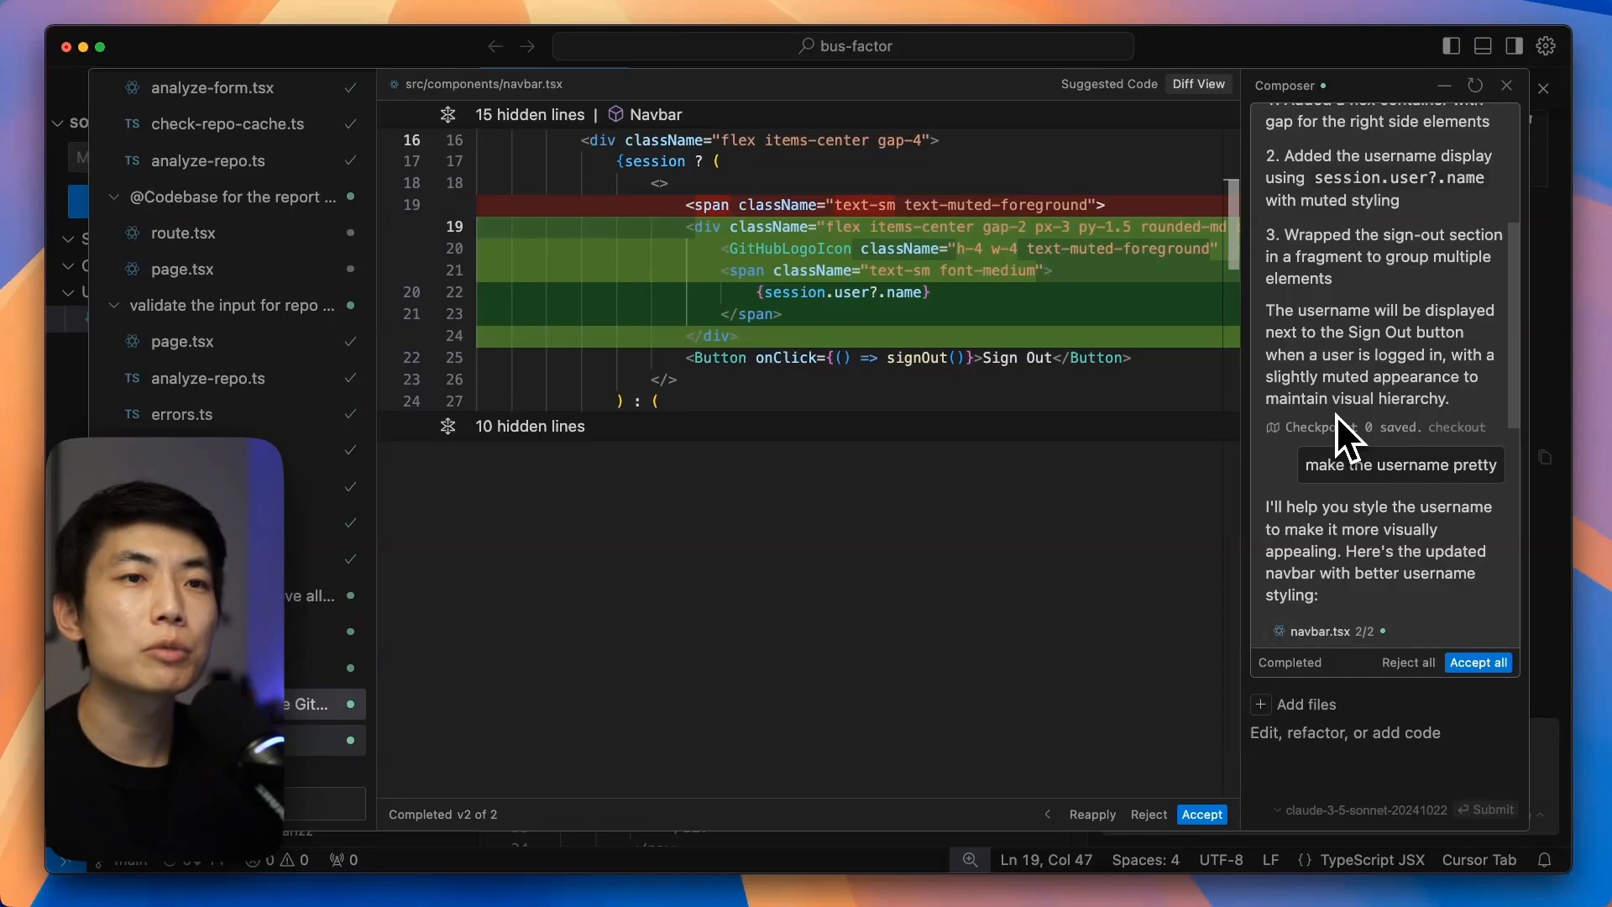
mouse_move(1383, 499)
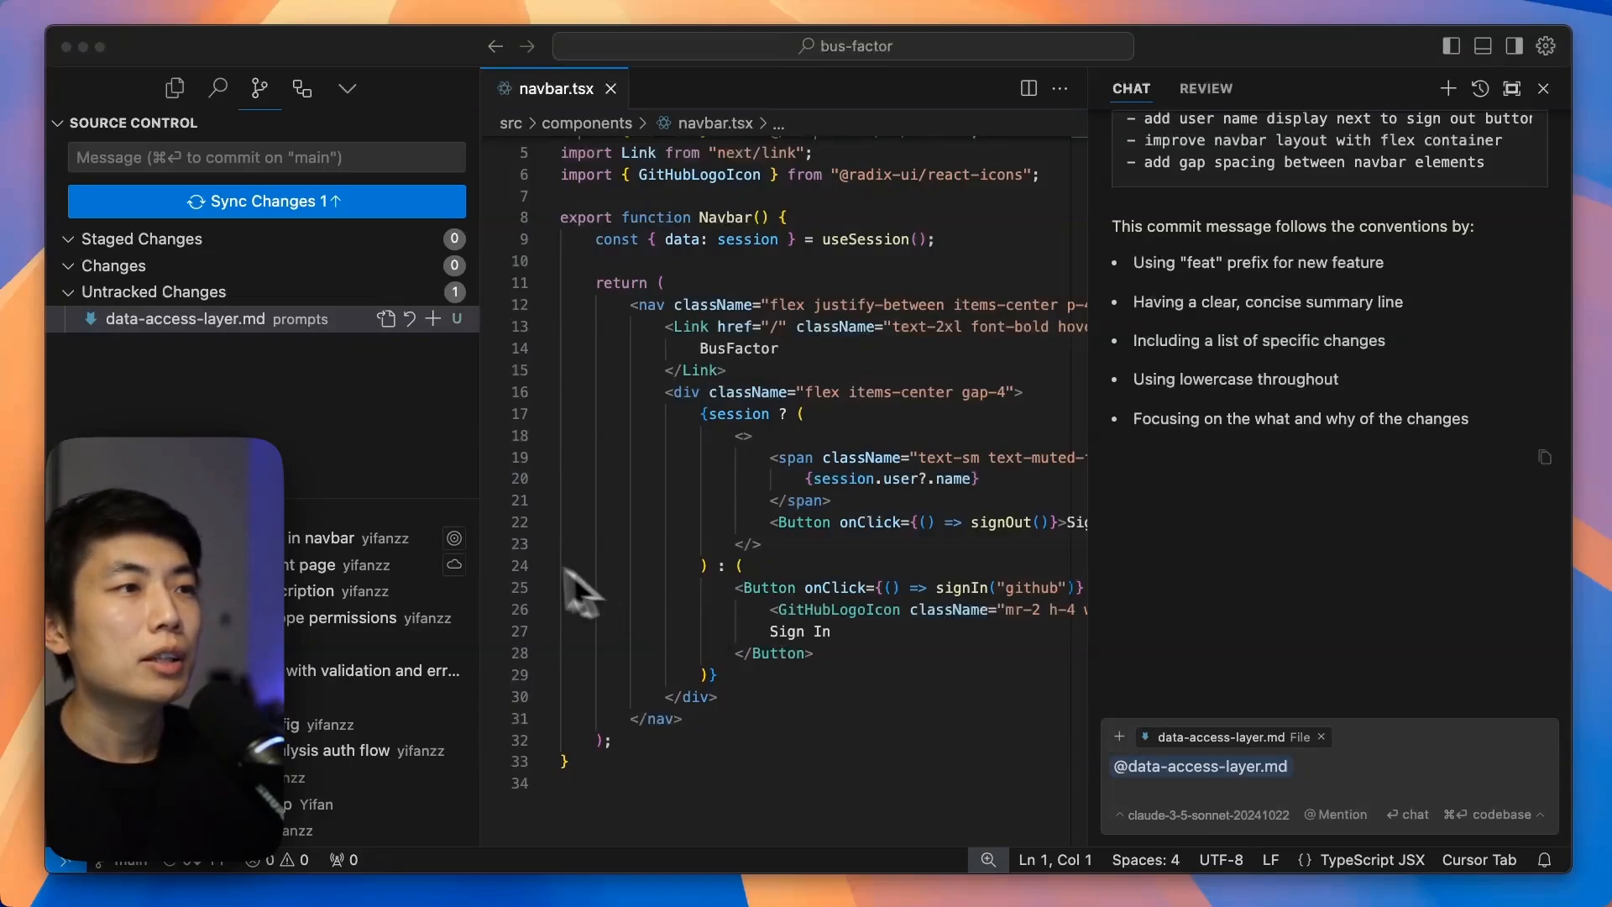
mouse_move(216, 262)
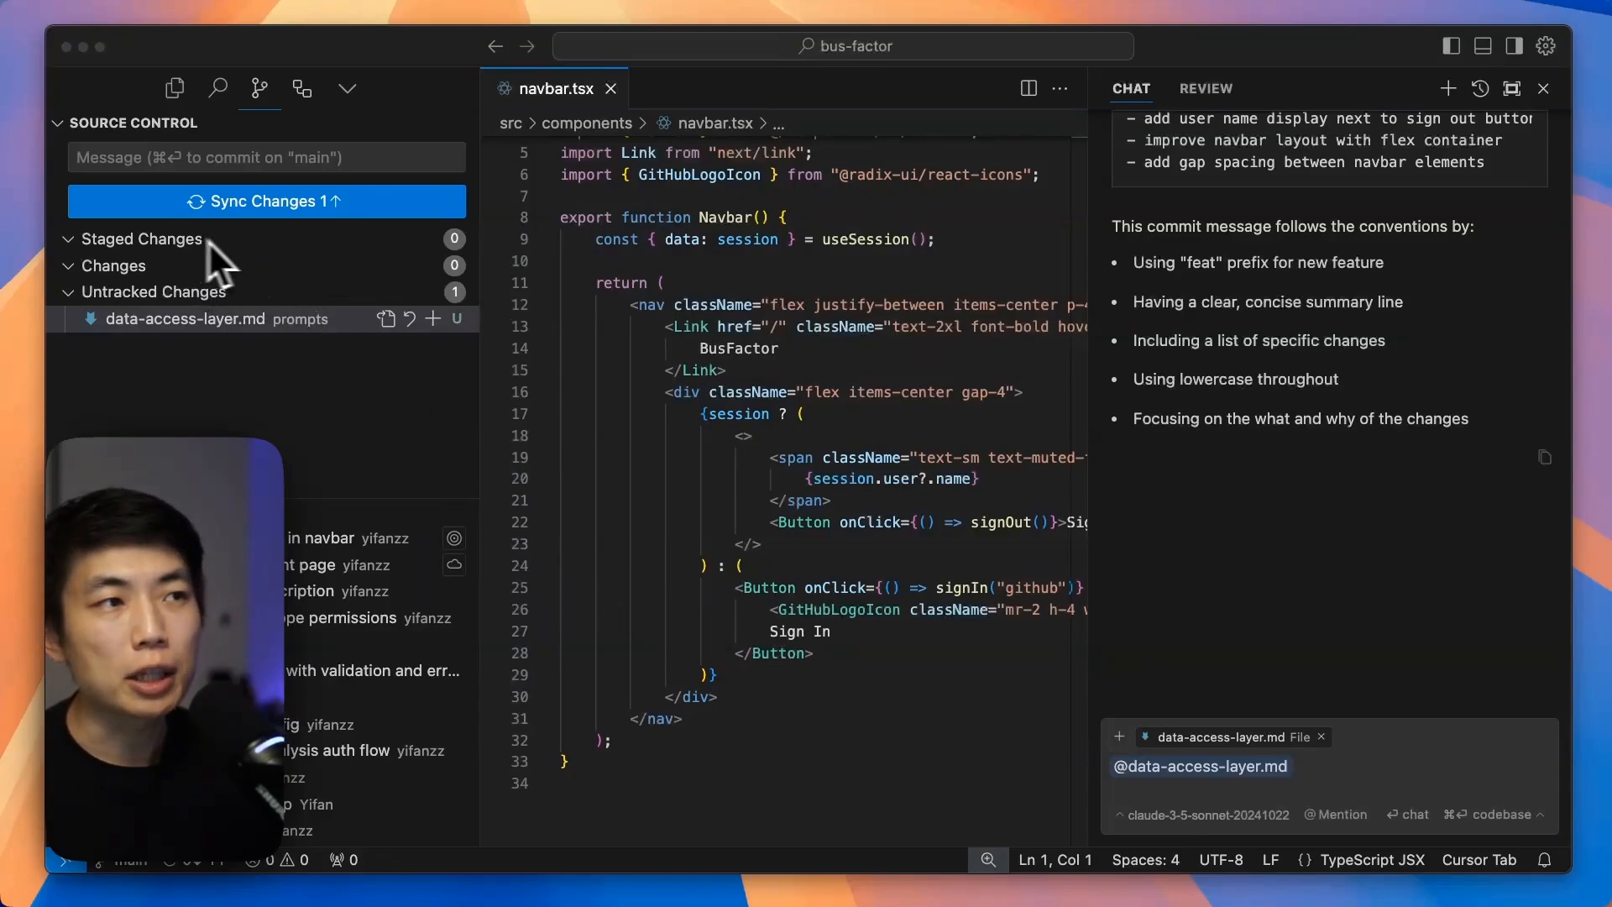
mouse_move(443, 344)
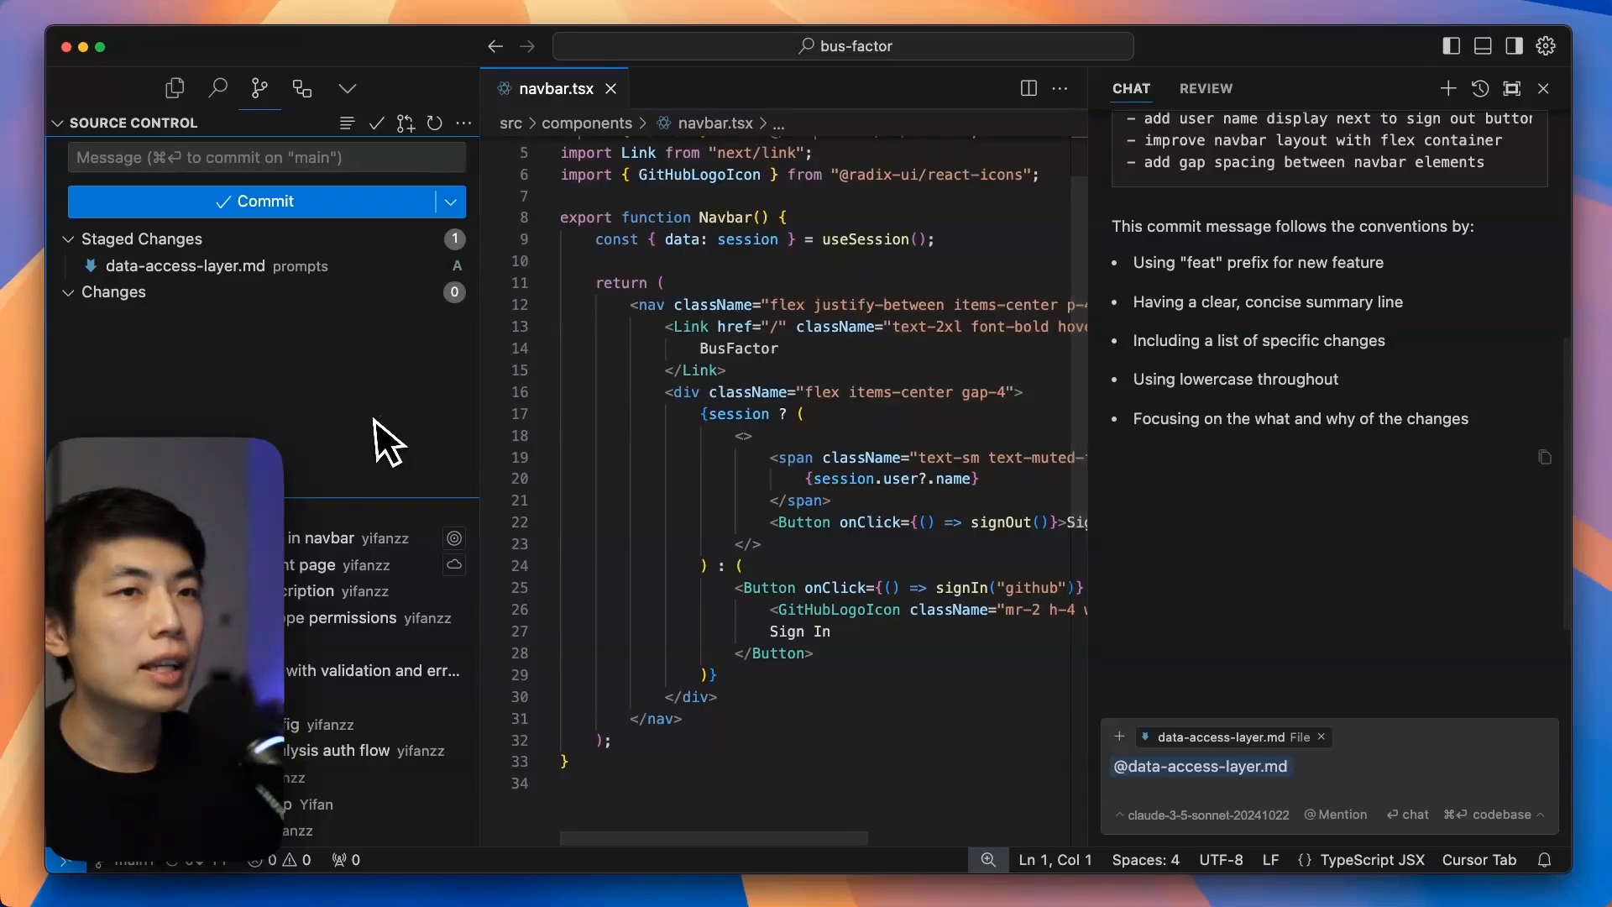
mouse_move(1434, 443)
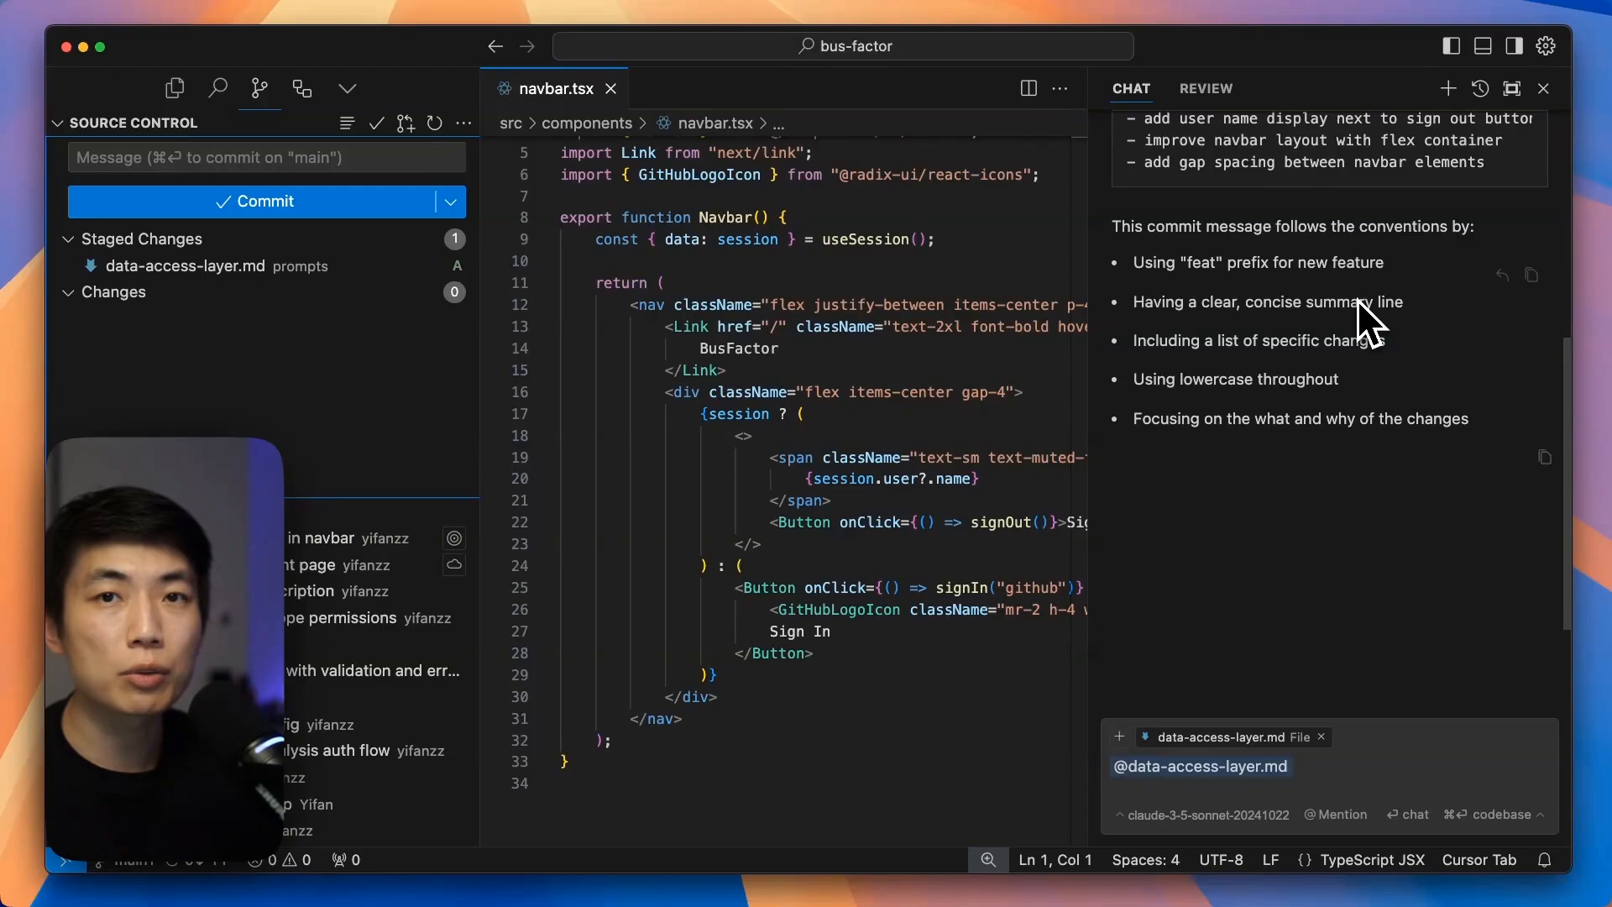
mouse_move(1334, 319)
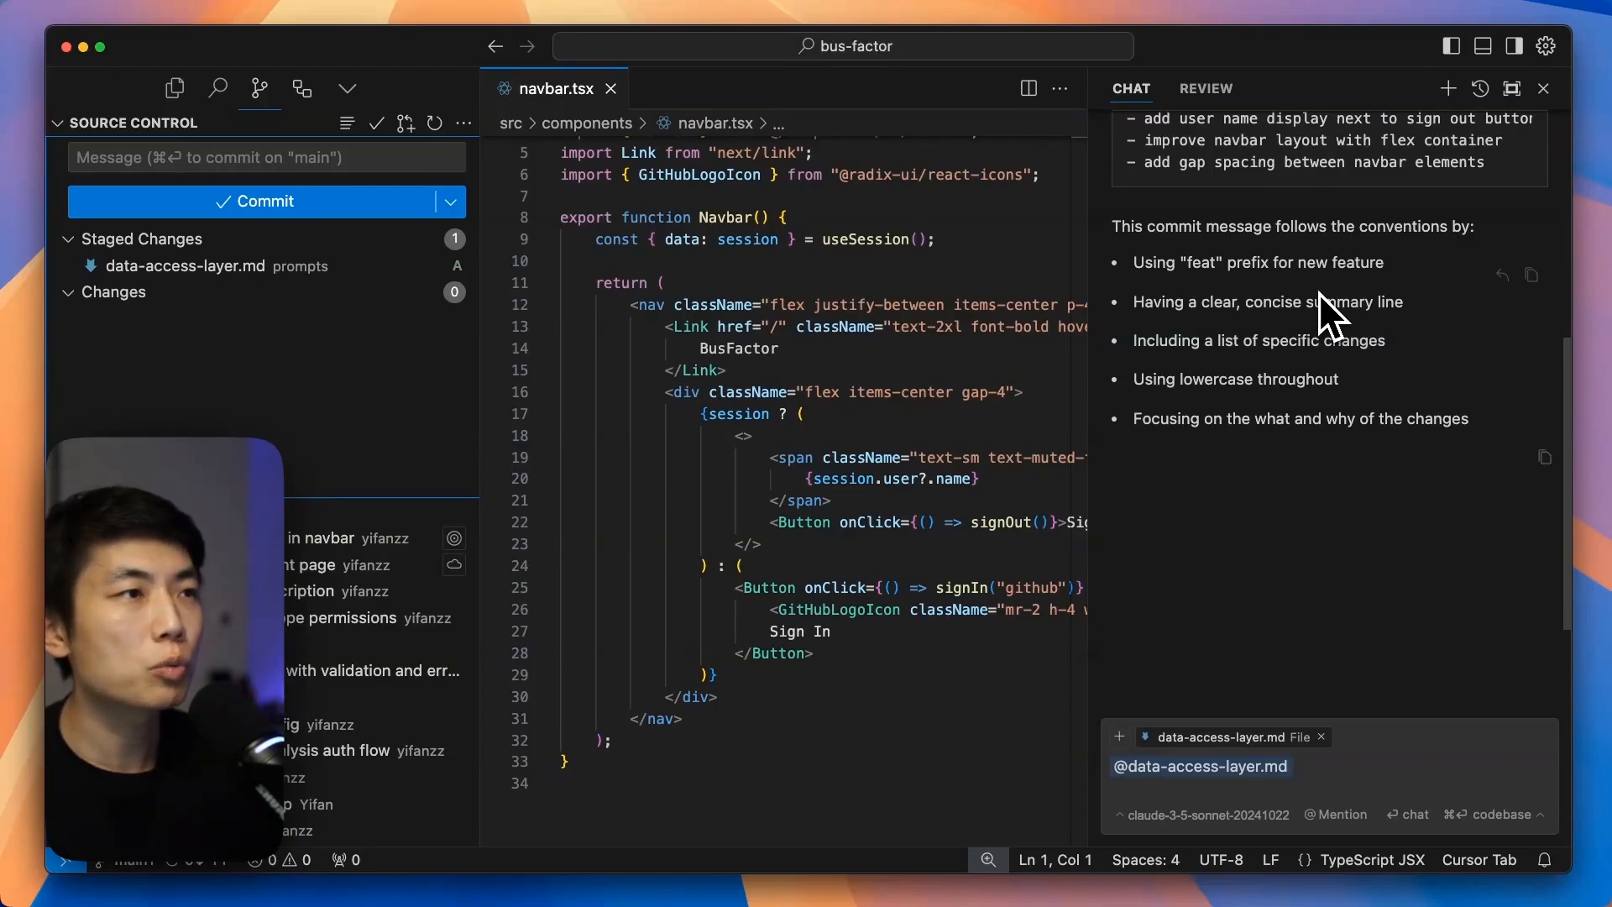